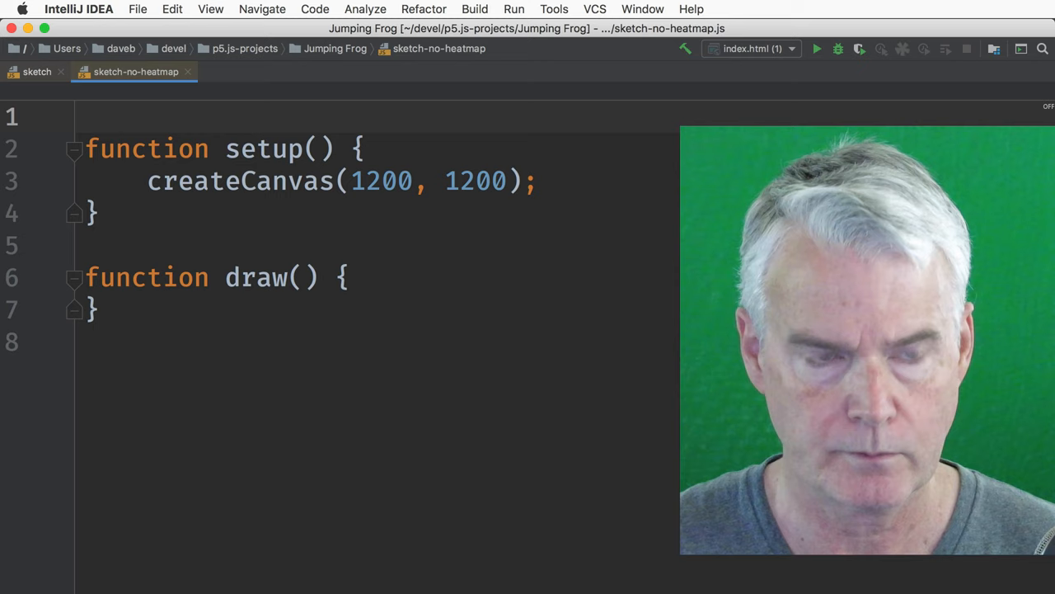
# Declare const SPACING = 100, const MAX_JUMPS = 5, let movementChoices and let pos.
pyautogui.write('const SPA')
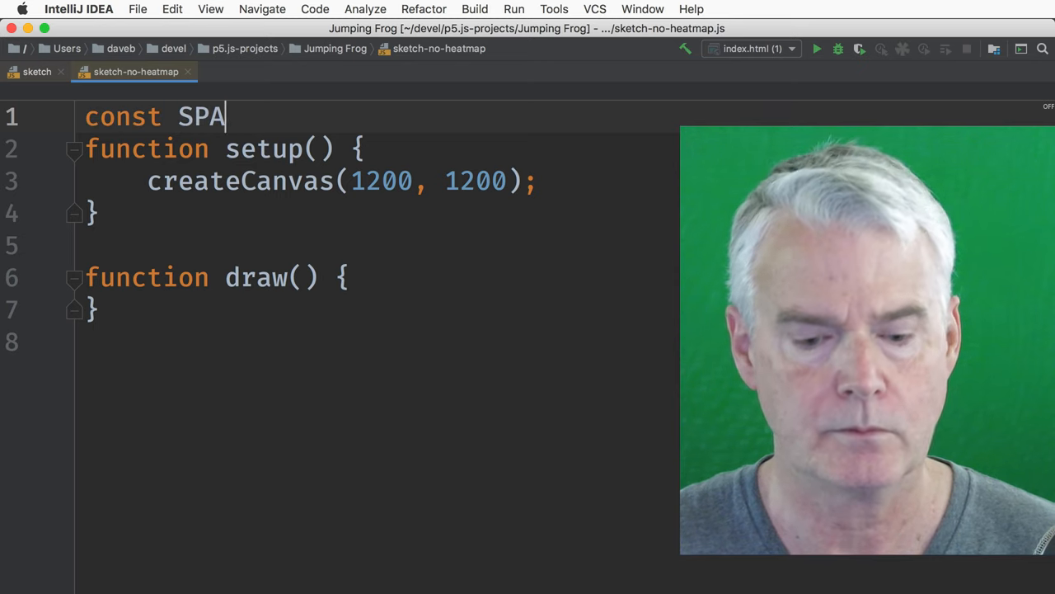
pyautogui.write('CING = 100')
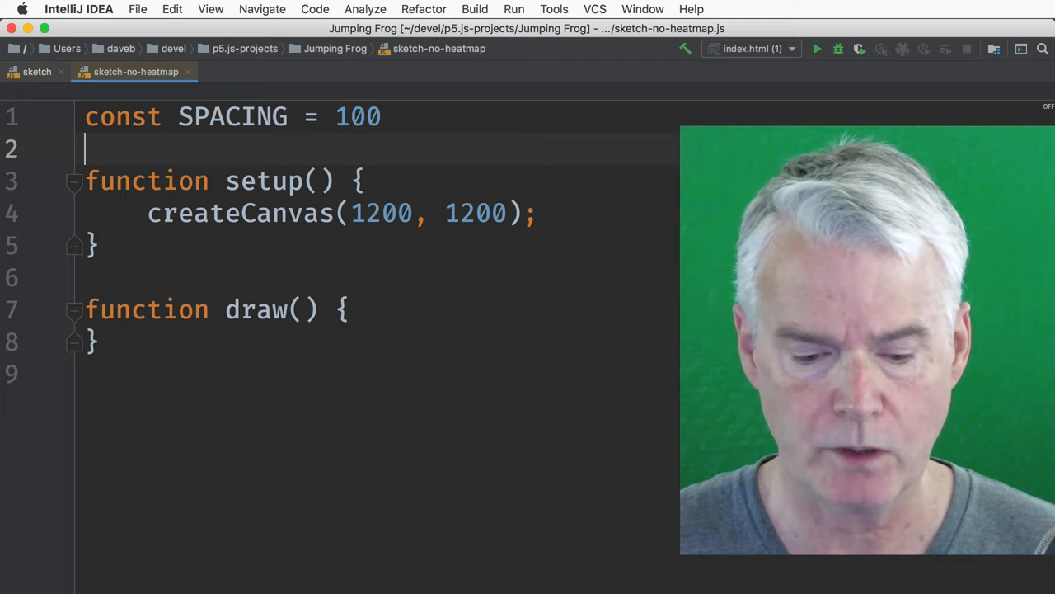
pyautogui.write('con')
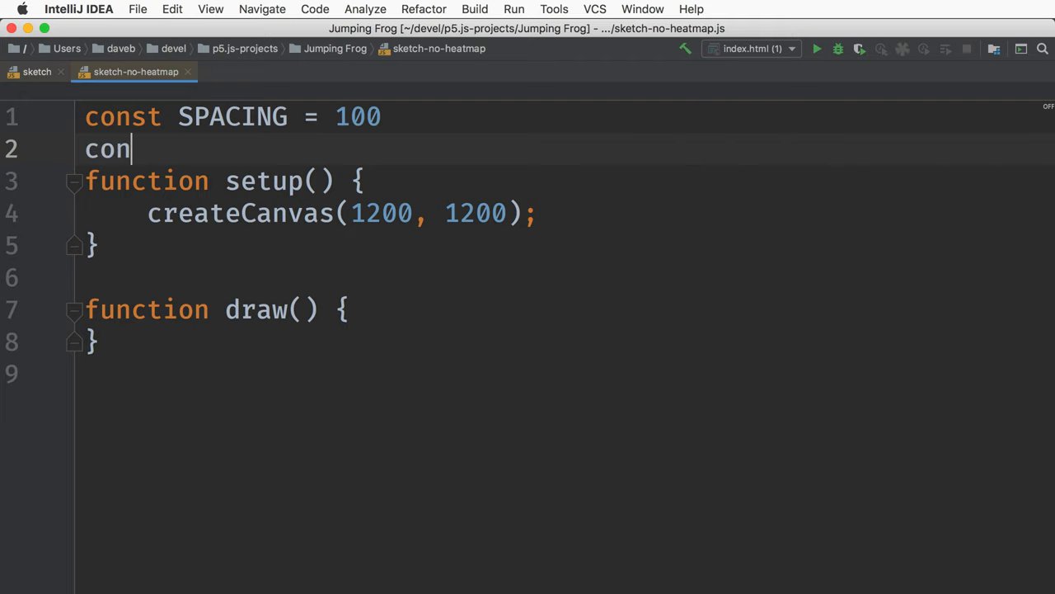
pyautogui.write('st MAX_JUM')
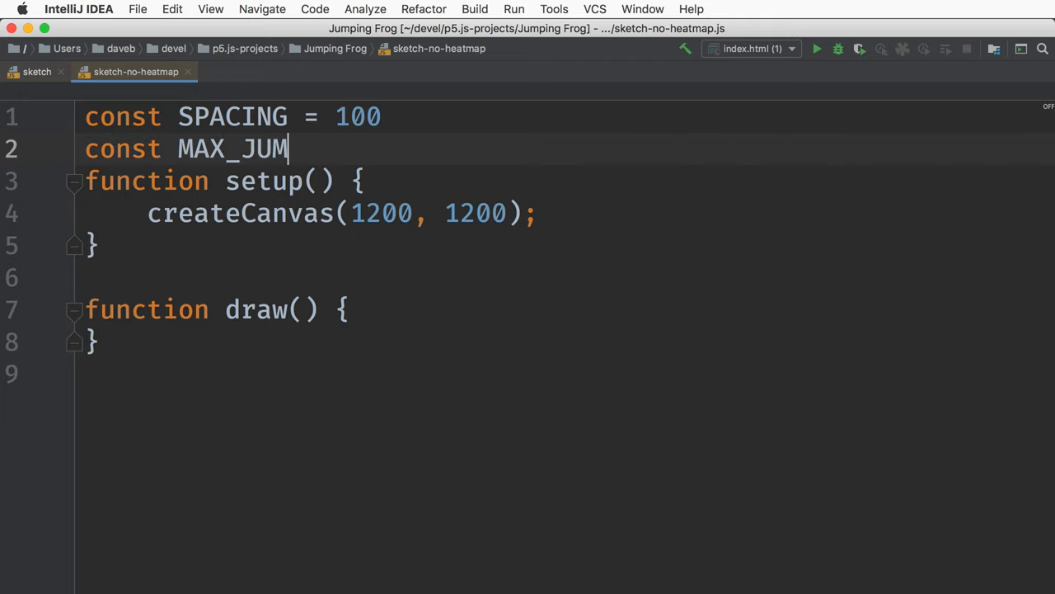
pyautogui.write('PS = 5')
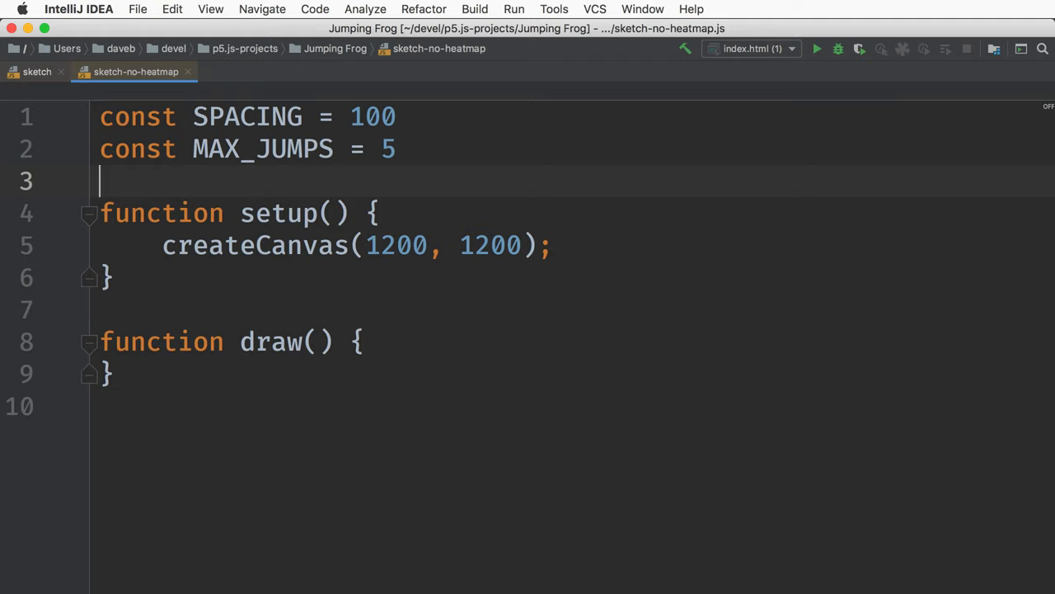
pyautogui.write('let move')
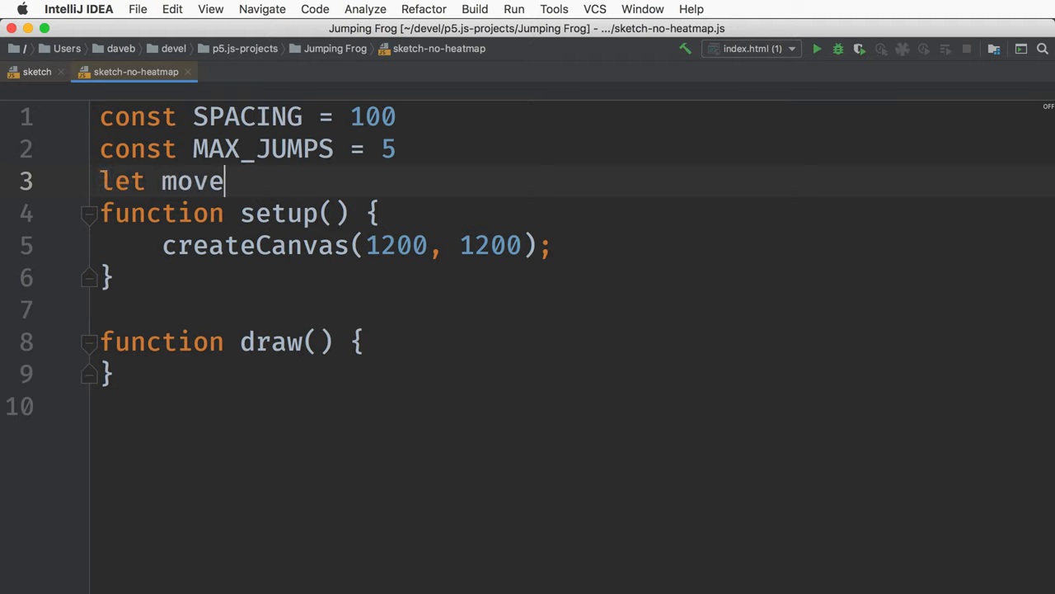
pyautogui.write('mentChoices;')
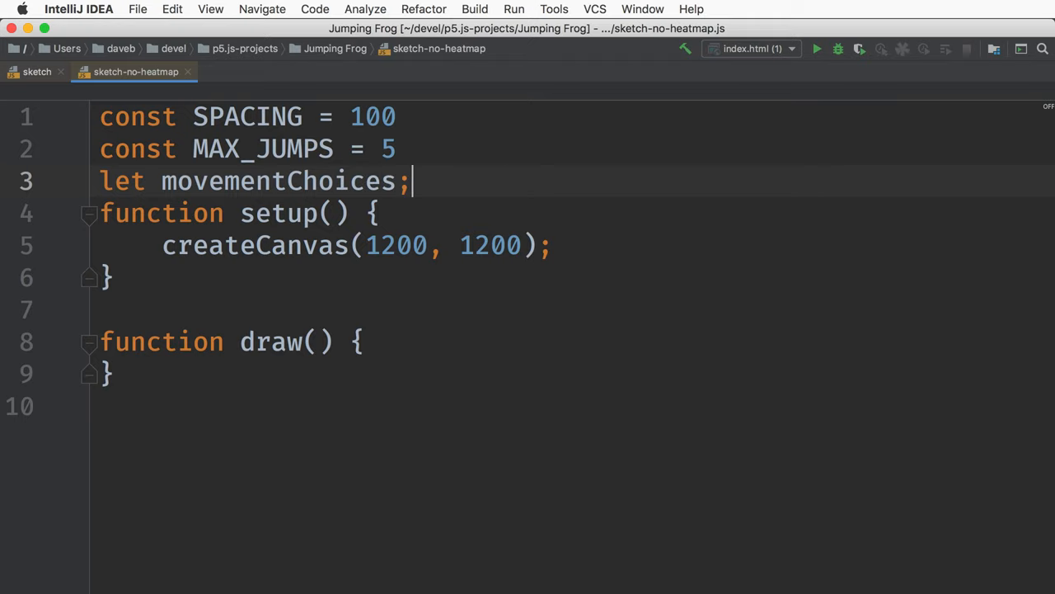
pyautogui.write('let po')
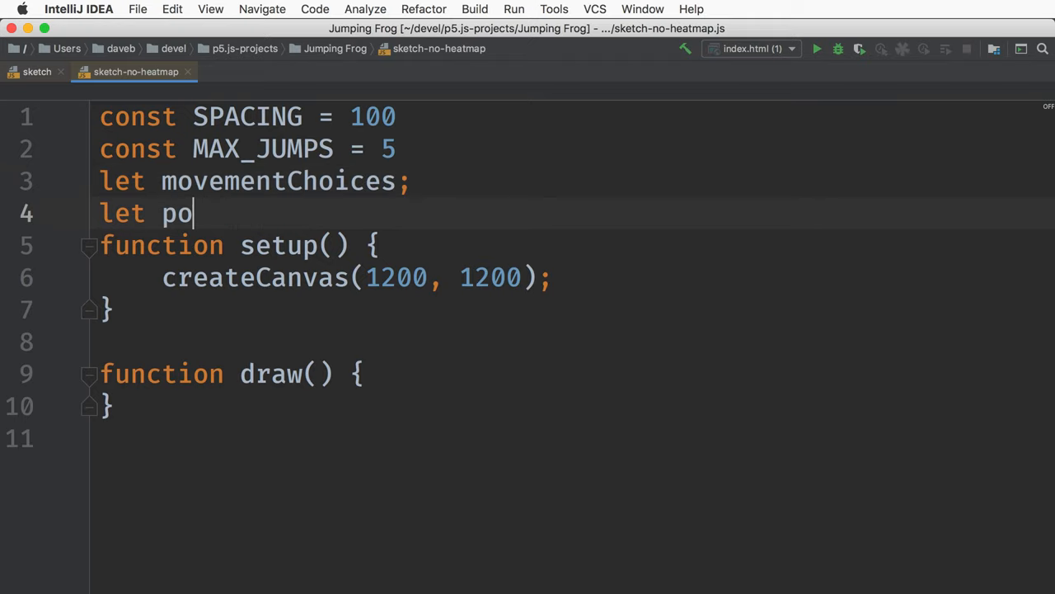
pyautogui.write('s;')
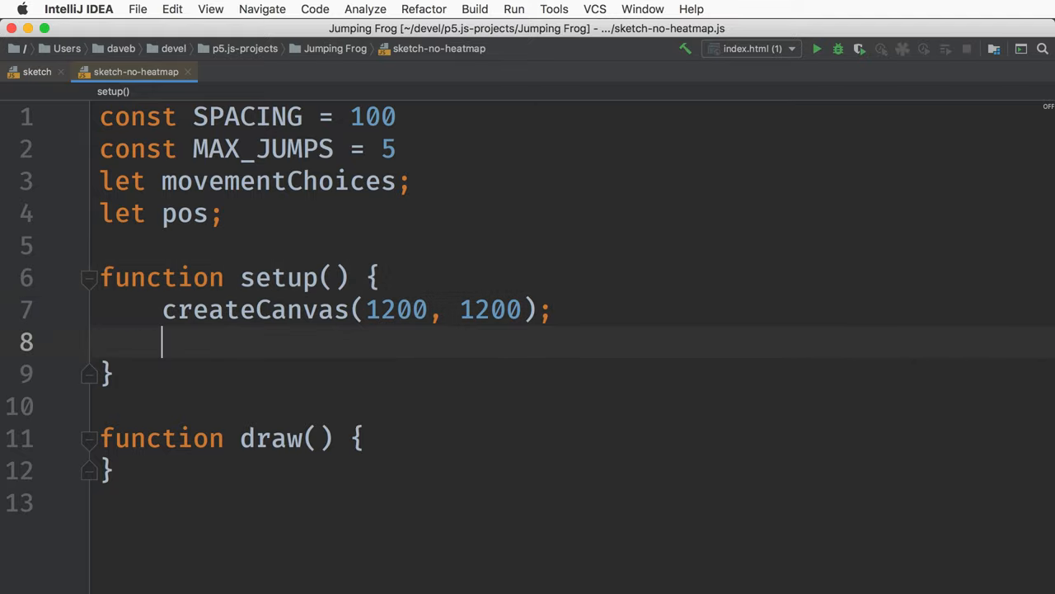
# In setup, paint a 'lightgray' background and set the stroke colour to 'yellow'.
pyautogui.write('background(')
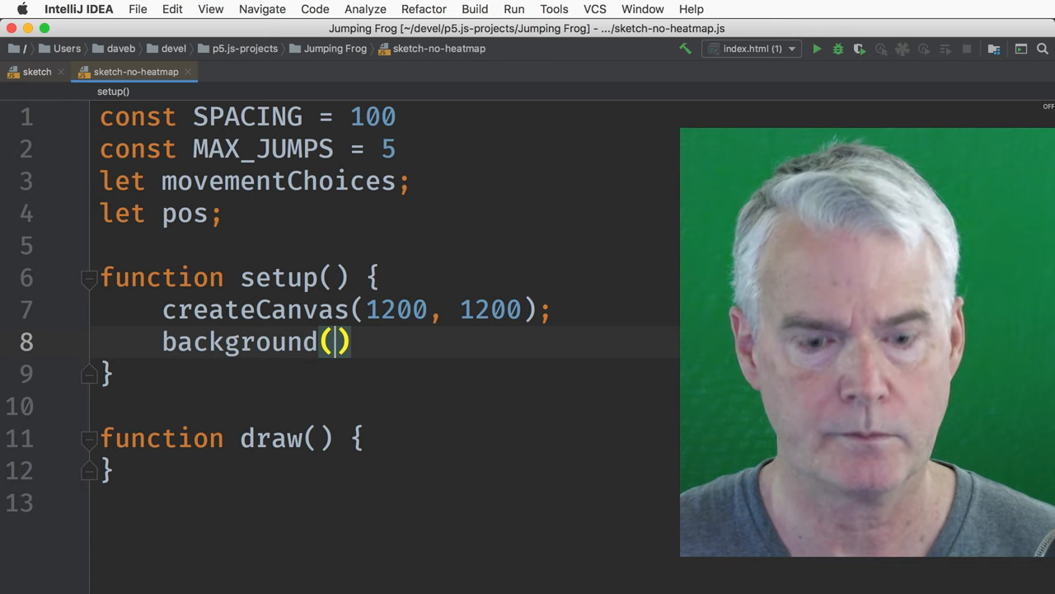
pyautogui.write("'lightgr")
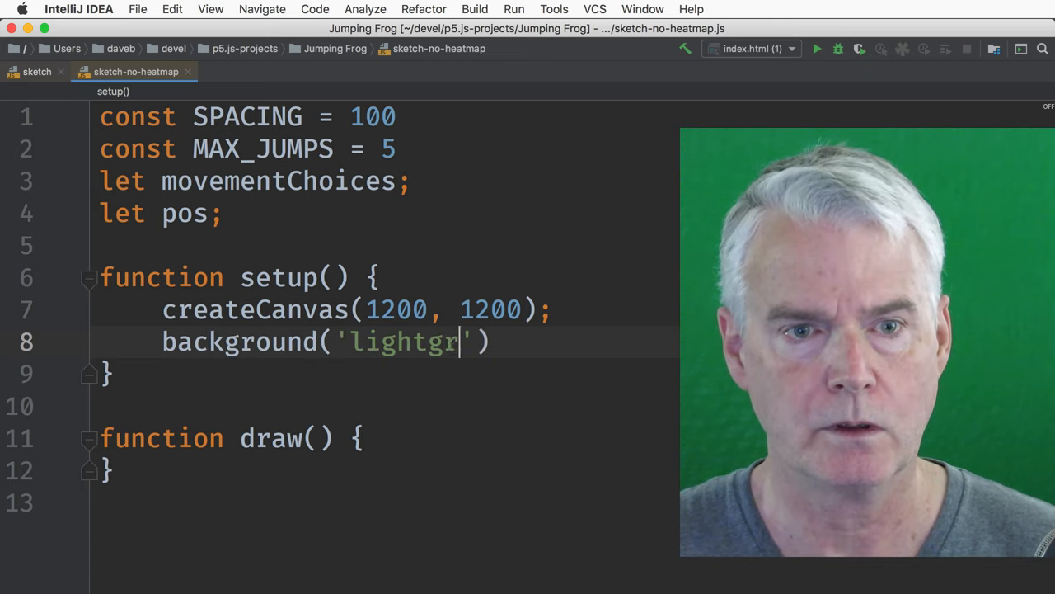
pyautogui.write('ay);')
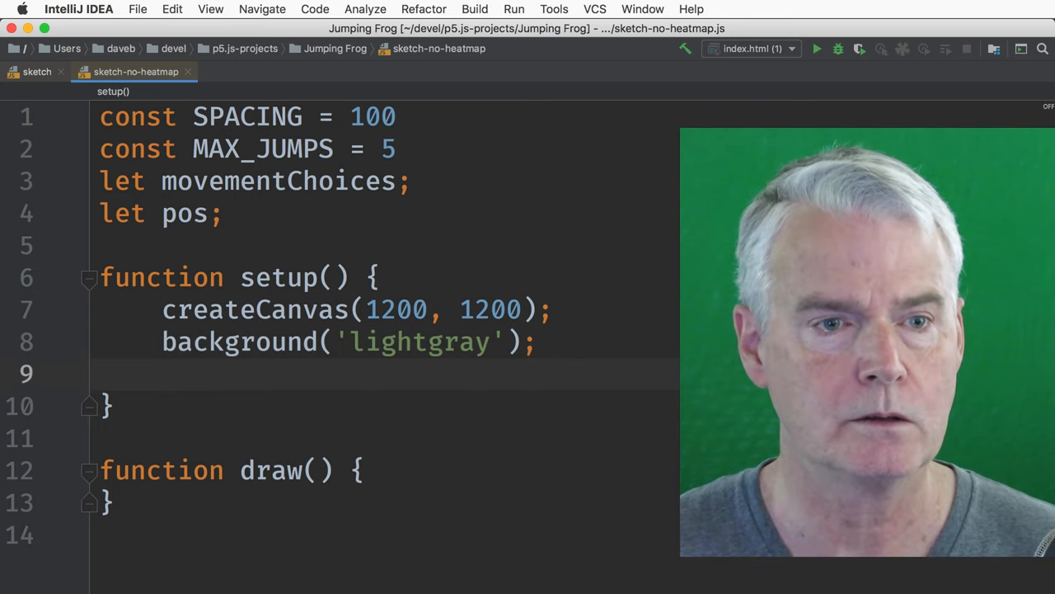
pyautogui.write("stroke('yello')")
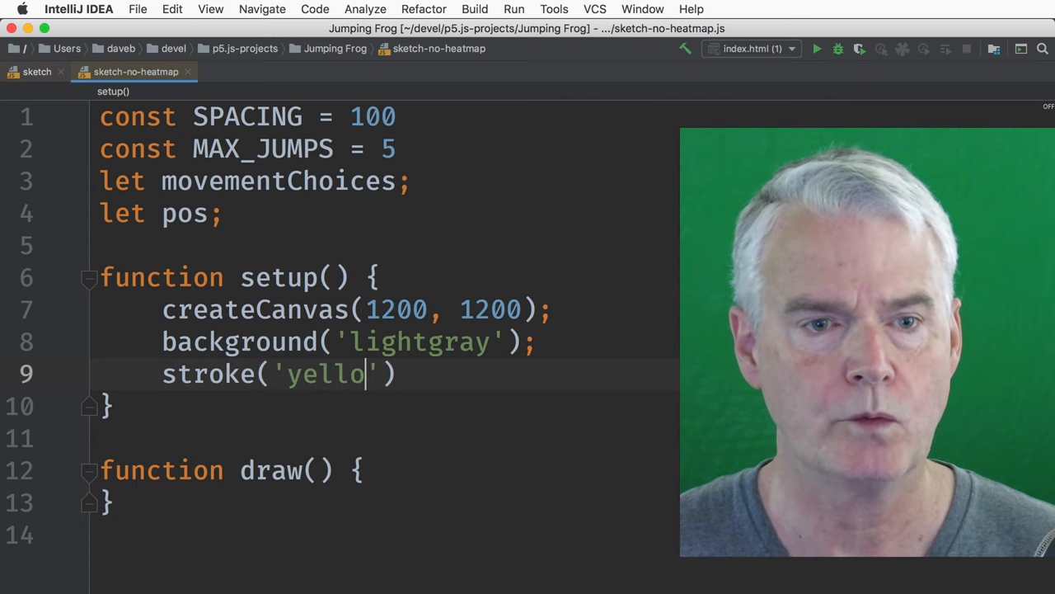
pyautogui.write('w;')
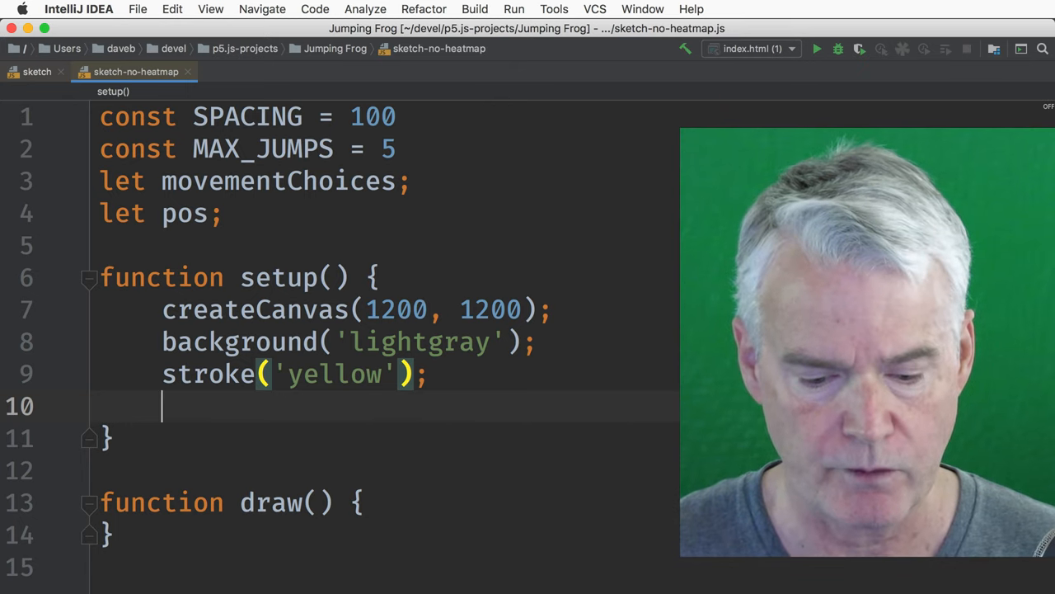
# Set the stroke weight to SPACING * 0.8.
pyautogui.write('strok')
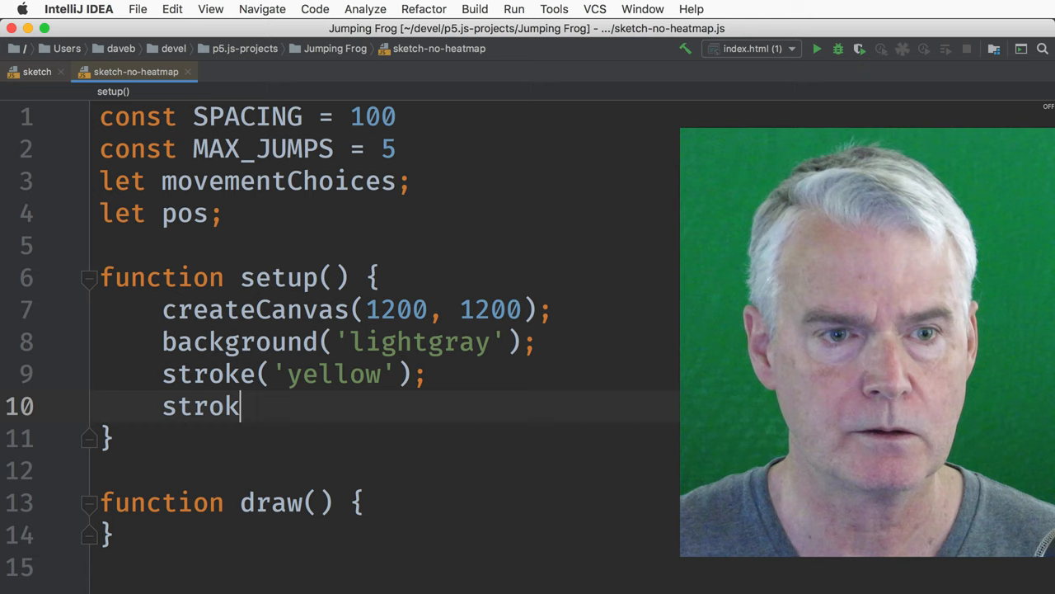
pyautogui.write('eWeight')
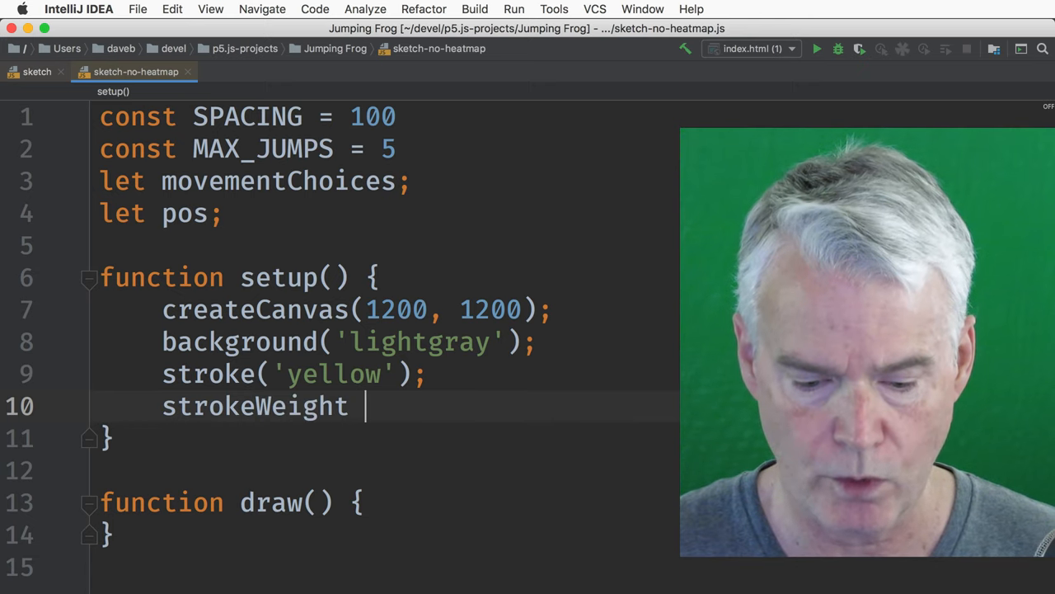
pyautogui.press('Backspace')
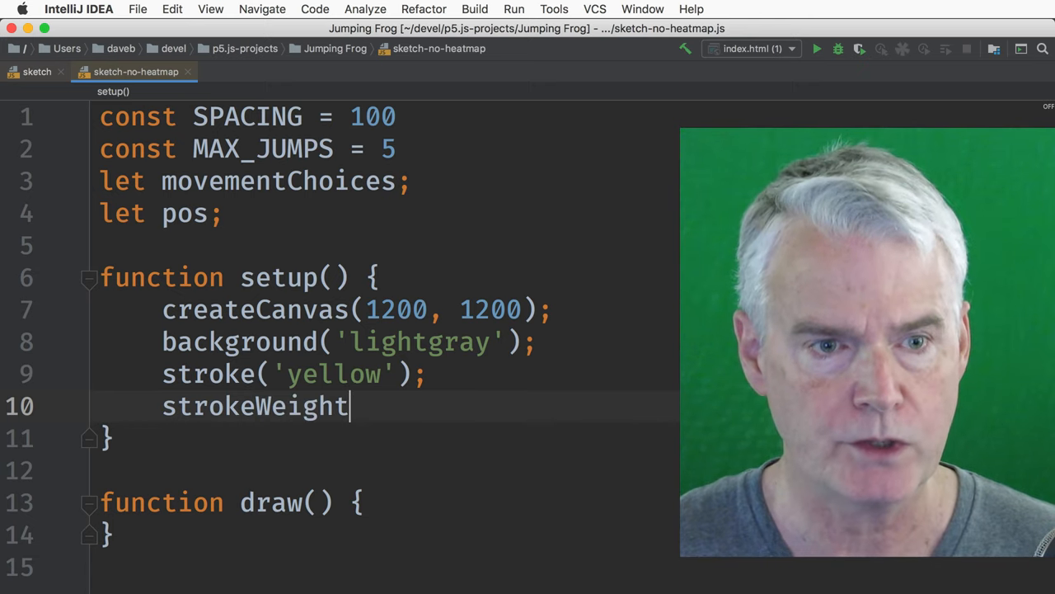
pyautogui.write('()')
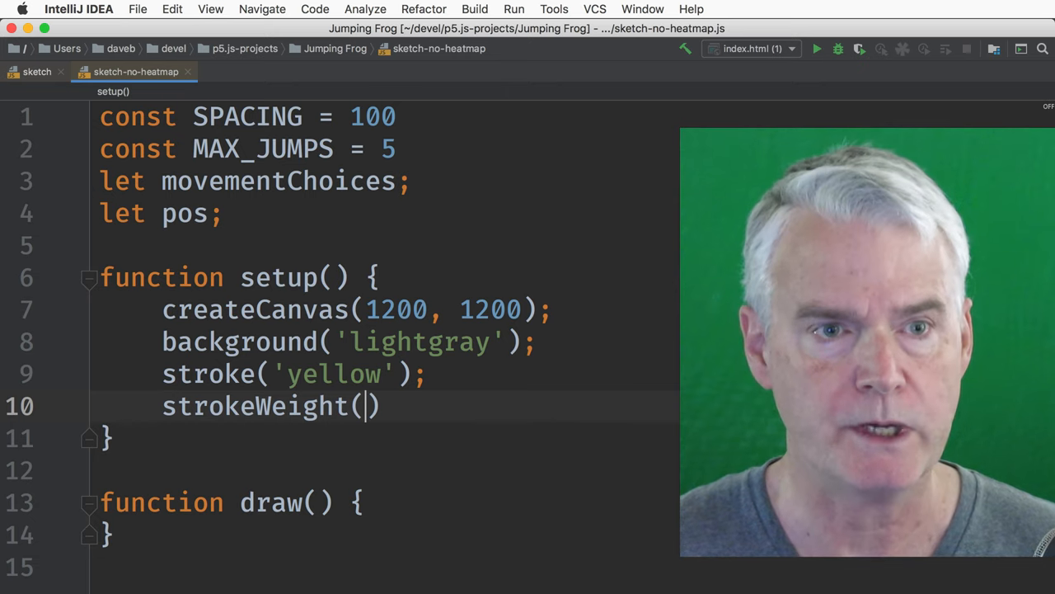
pyautogui.write('SPACING')
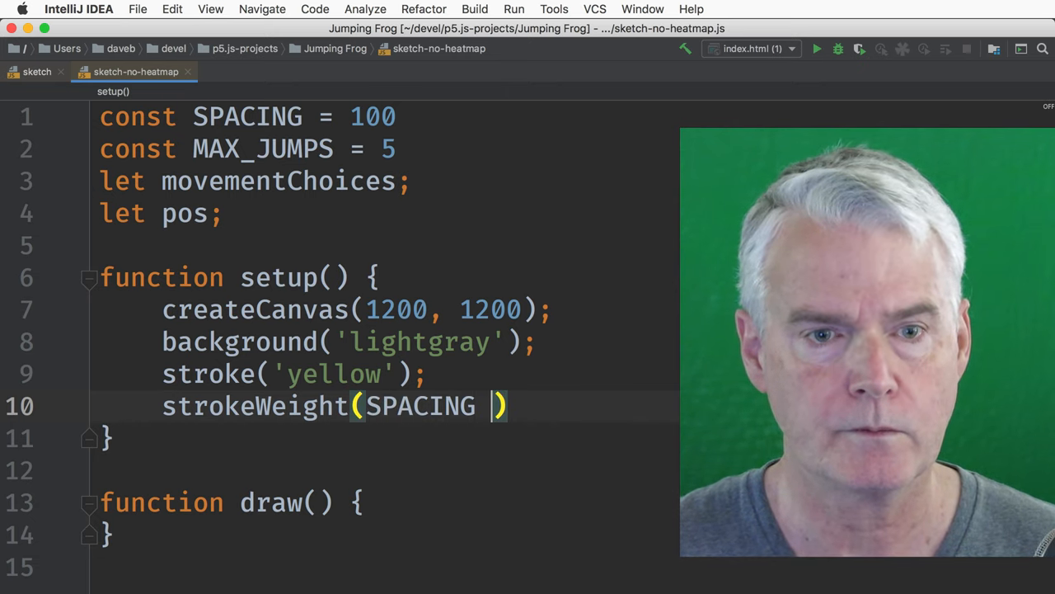
pyautogui.write('* 0.8')
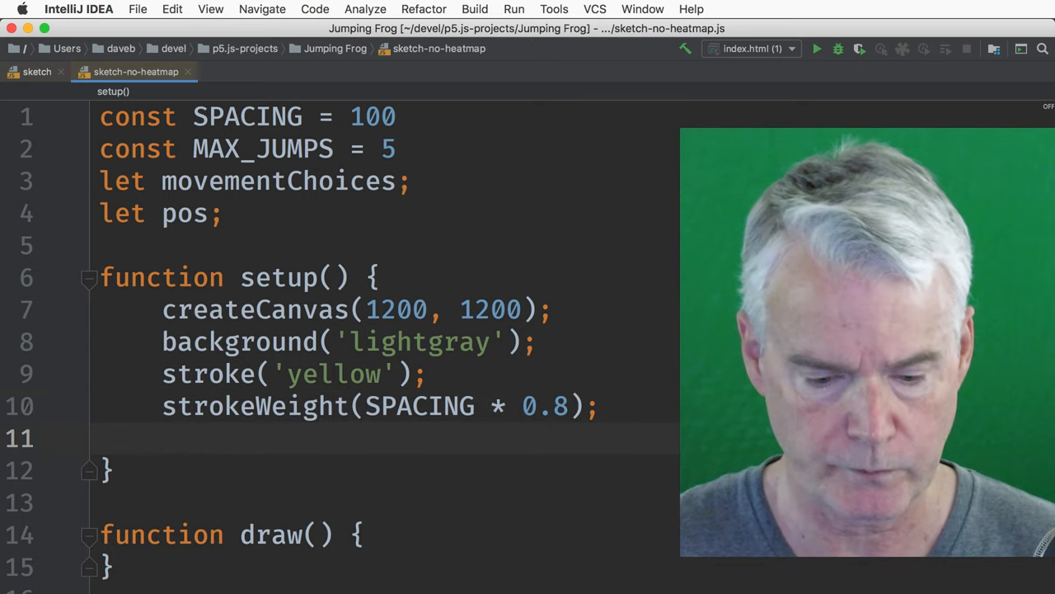
# Initialize pos with createVector(0, 0) and start a const cv line for createVector.
pyautogui.write('pos = createVector(0, 0);')
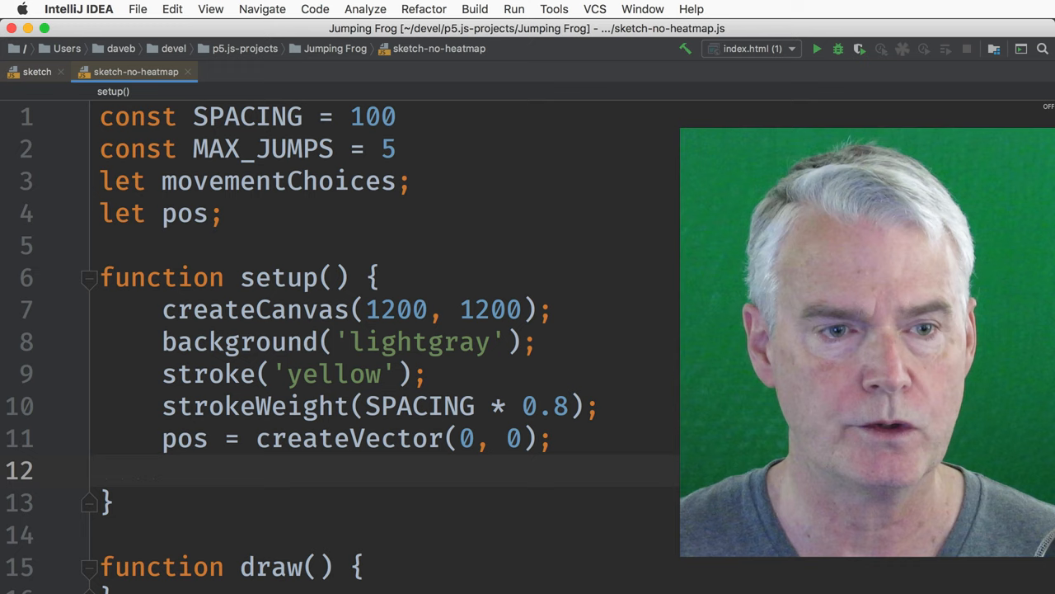
pyautogui.write('const c')
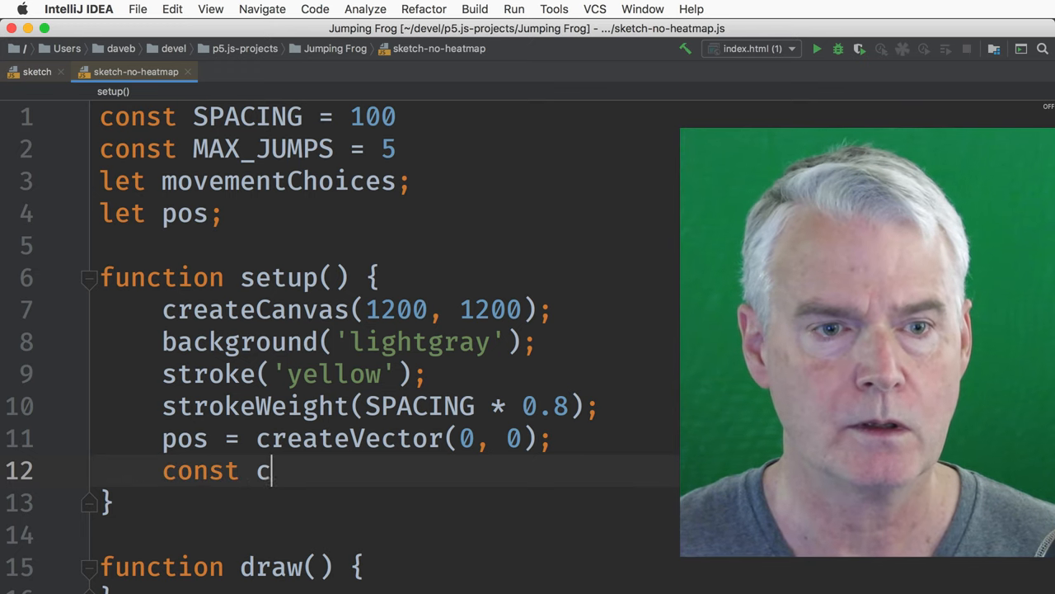
pyautogui.write('v createVec')
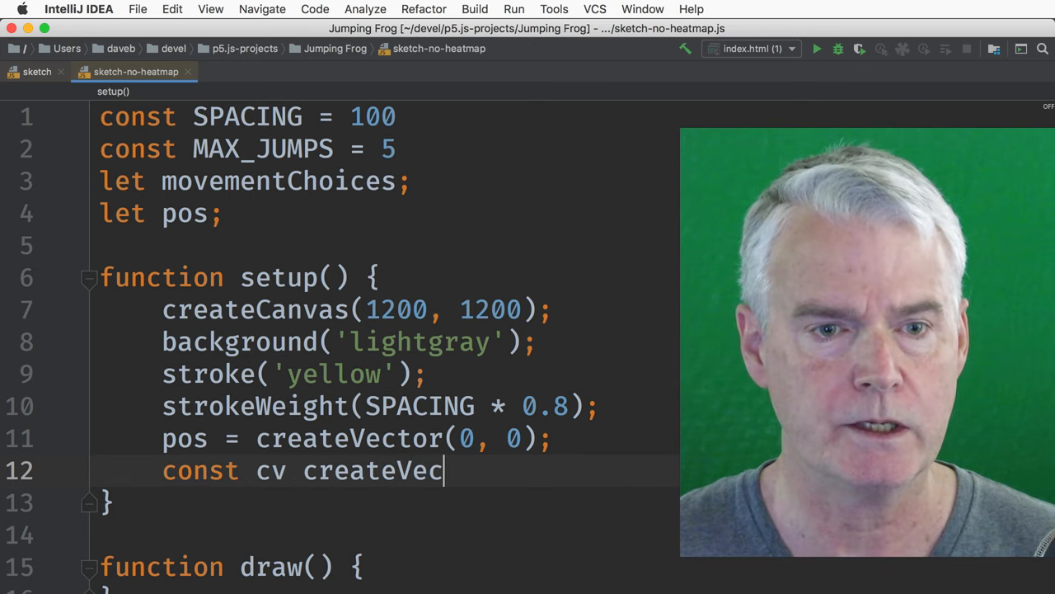
pyautogui.write('tor;')
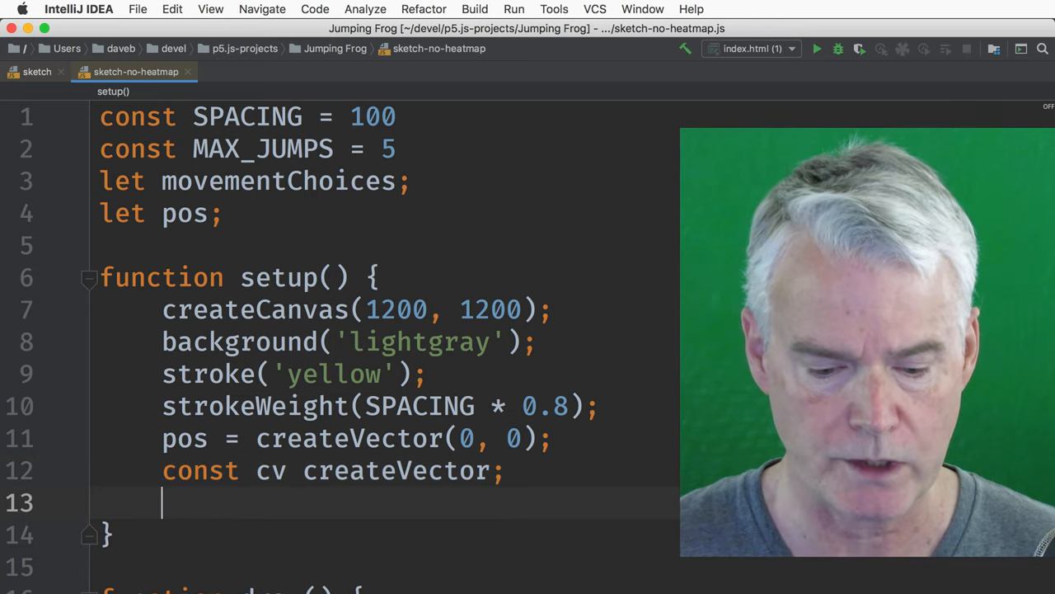
# Assign movementChoices the vectors cw(1, 0), cw(0, 1), cw(-1, 0) and cw(0, -1).
pyautogui.write('movementChoices =[];')
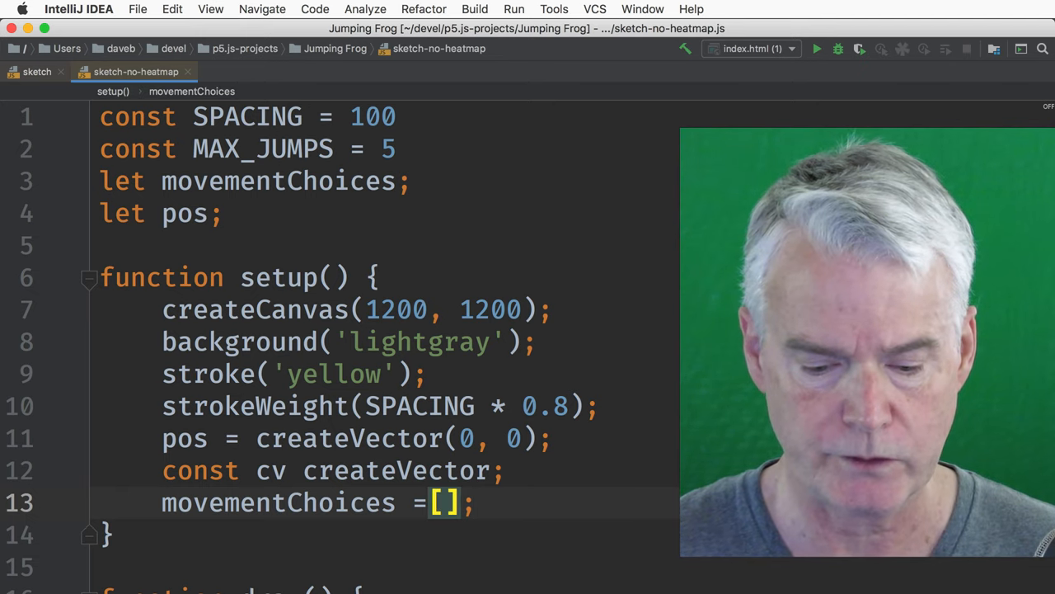
pyautogui.write('cw(1, 0)')
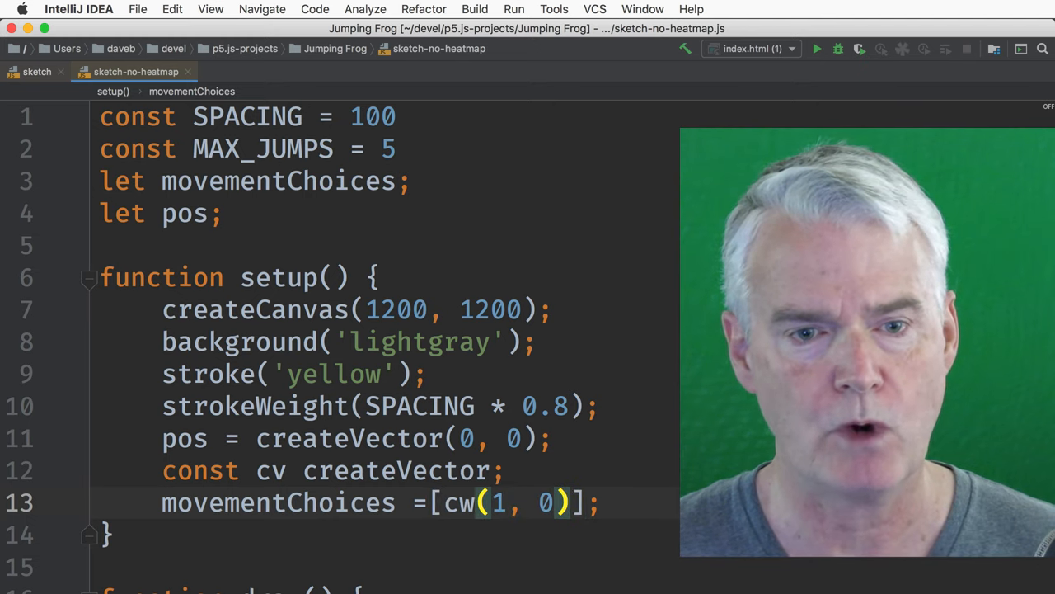
pyautogui.write(', cw(1, 0), cw(1, 0), cw(1, 0),')
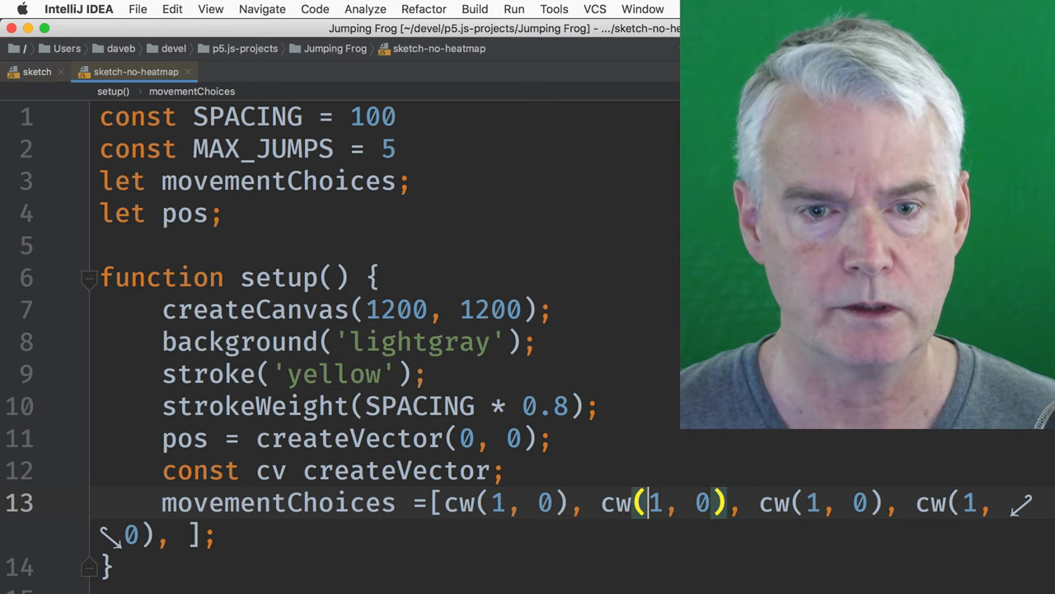
pyautogui.write('0')
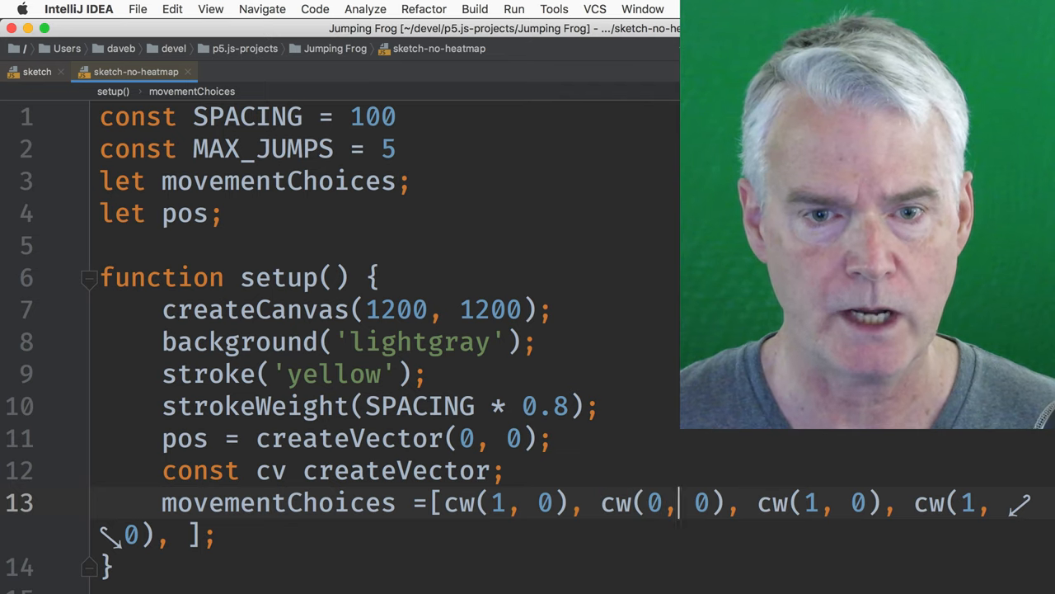
pyautogui.write('1')
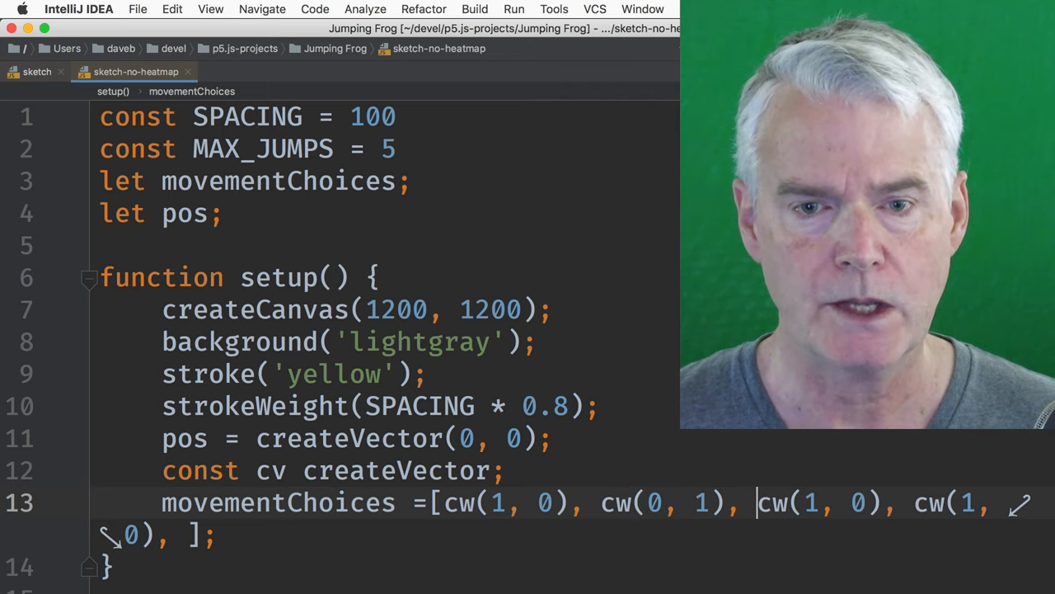
pyautogui.write('-')
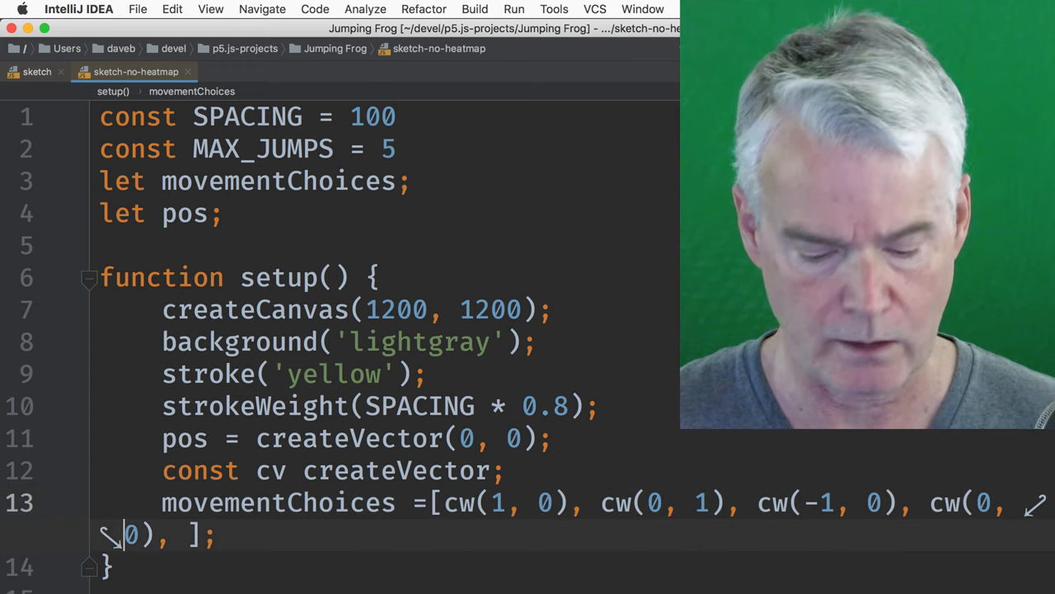
pyautogui.write('-1')
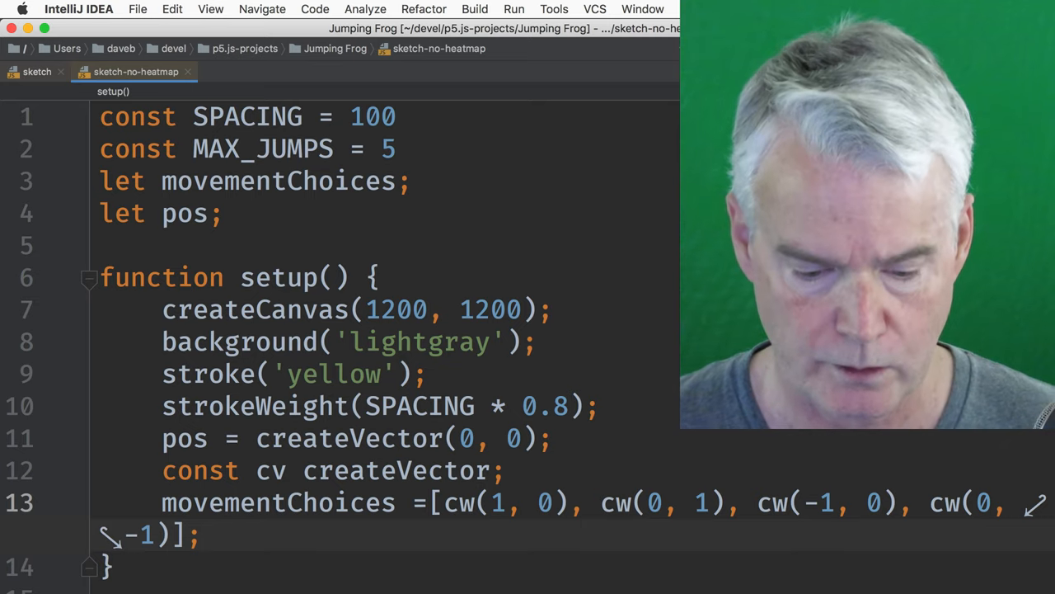
pyautogui.scroll(-3)
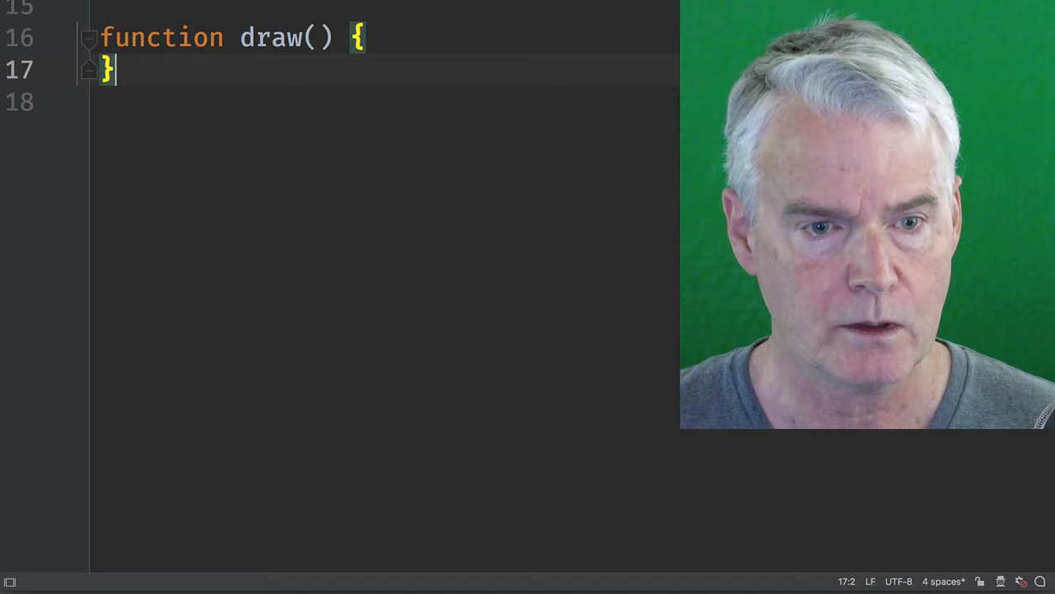
# Begin draw() with translate(width / 2, height / 2) followed by a blank line.
pyautogui.press('Enter')
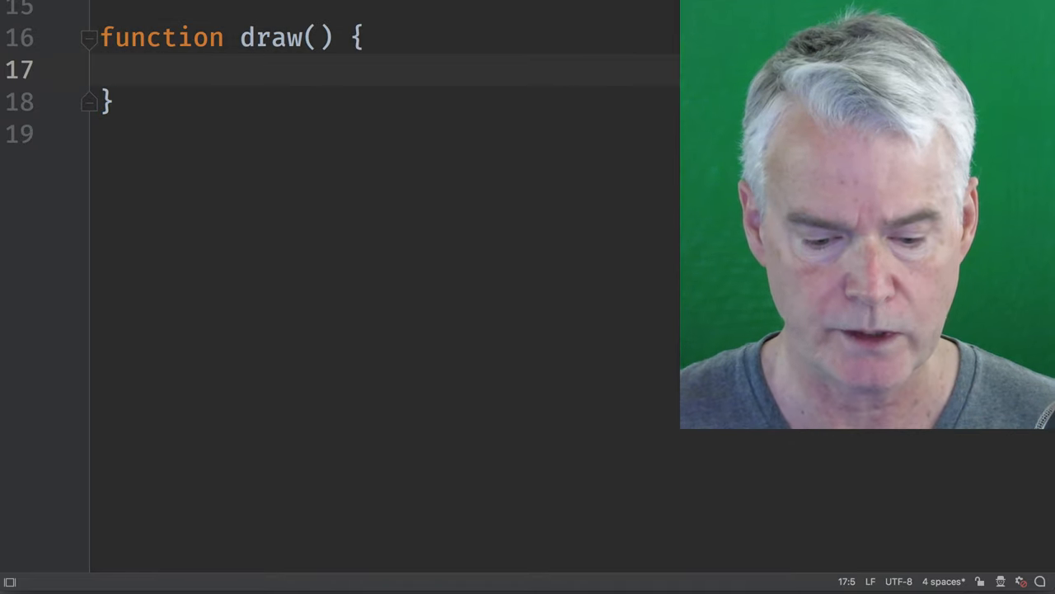
pyautogui.write('translate(')
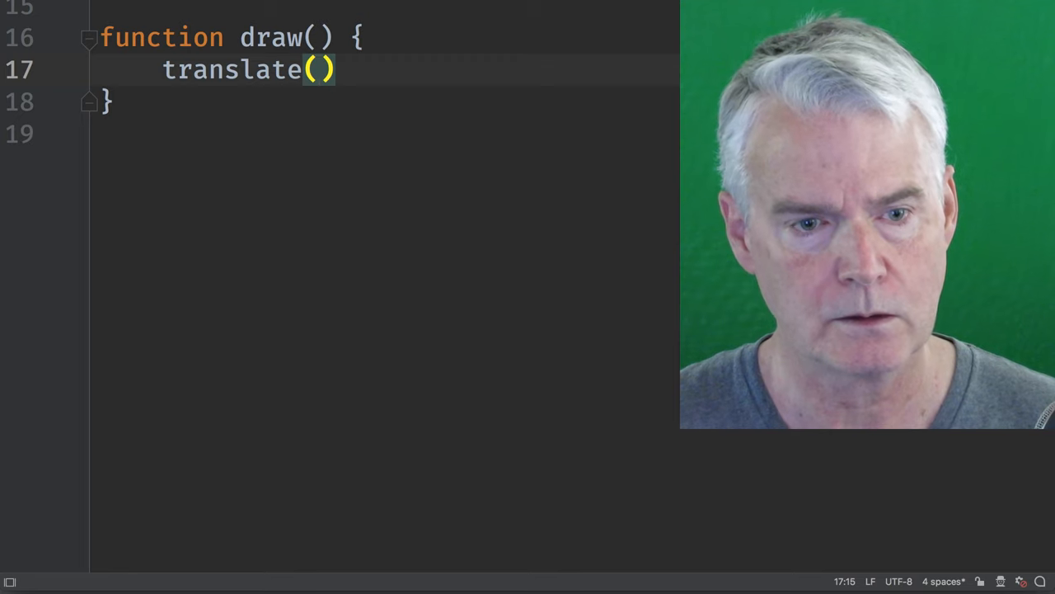
pyautogui.write('width / 2, height')
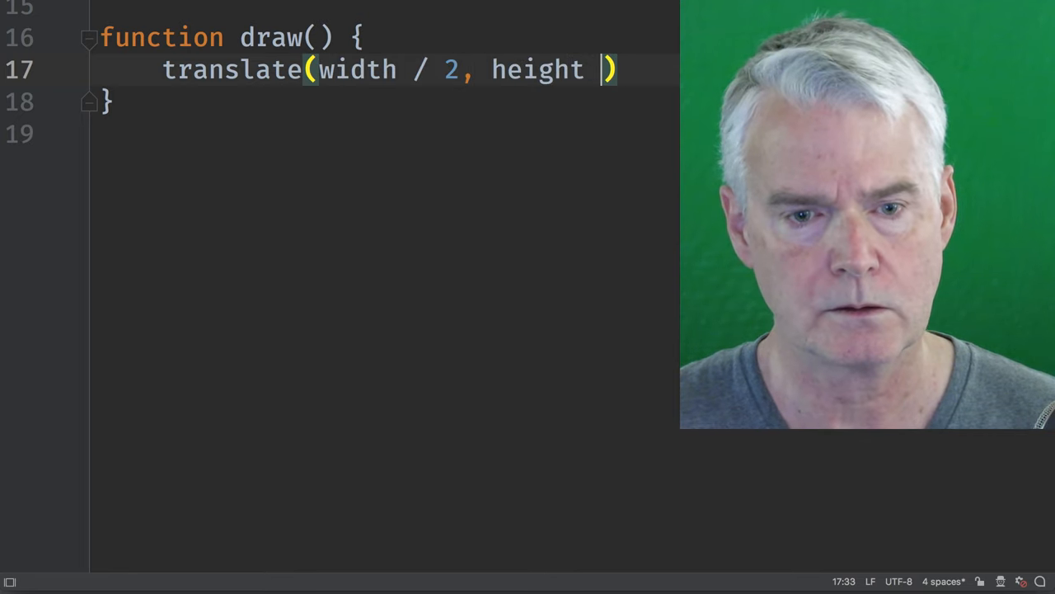
pyautogui.write('/ 2);')
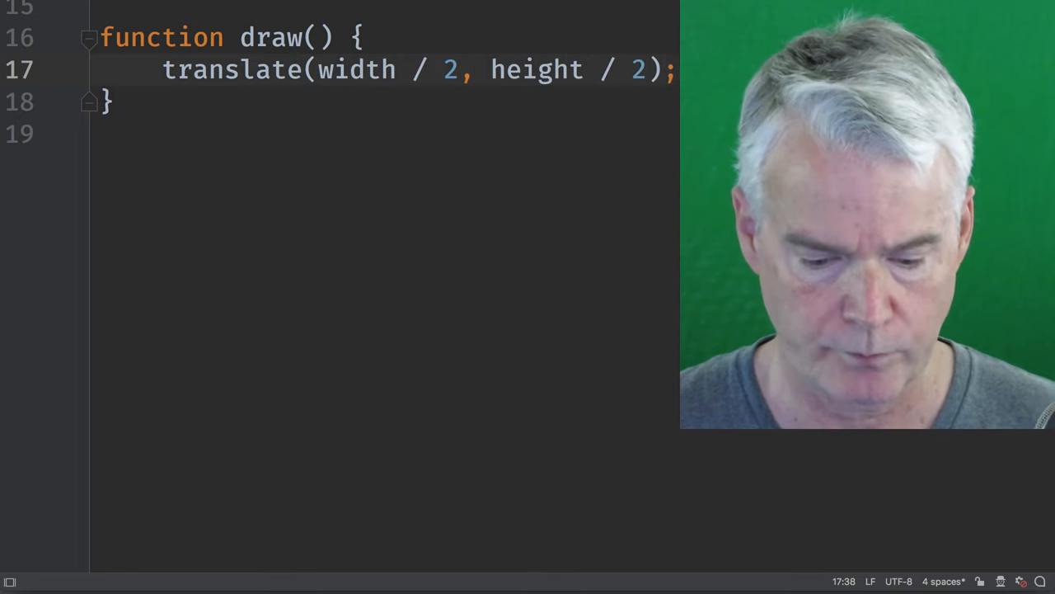
pyautogui.press('enter')
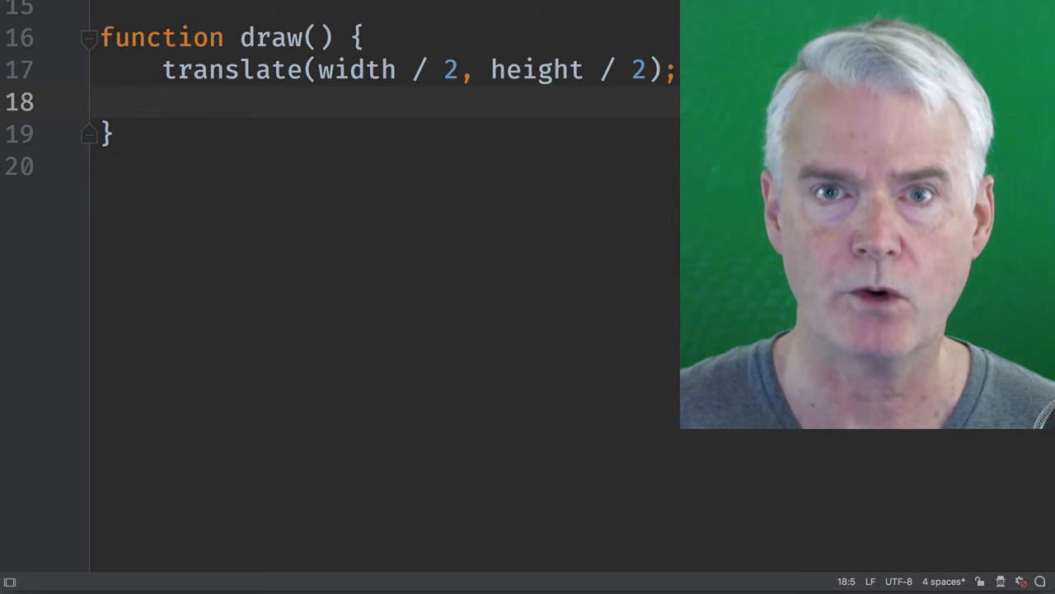
pyautogui.press('enter')
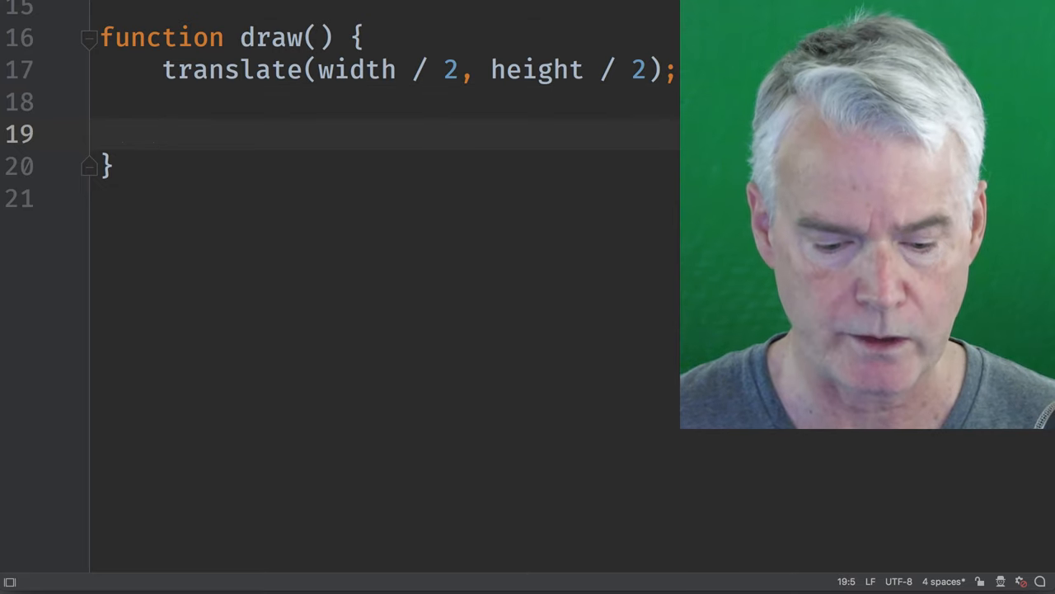
pyautogui.write('function')
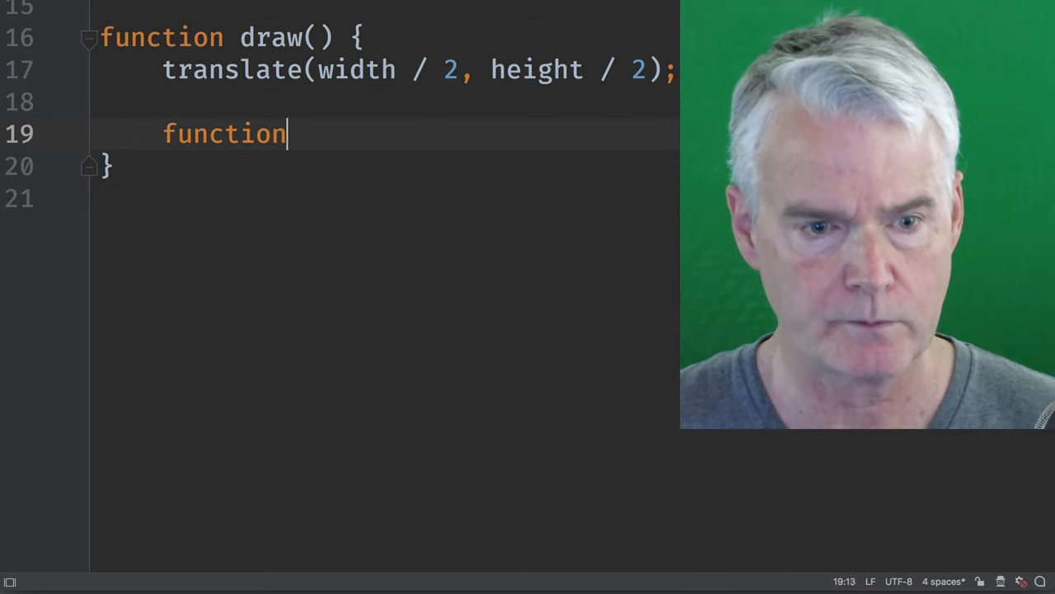
# Define a nested drawPoint() plotting point(pos.x * SPACING, pos.y * SPACING).
pyautogui.write('drawPoint()')
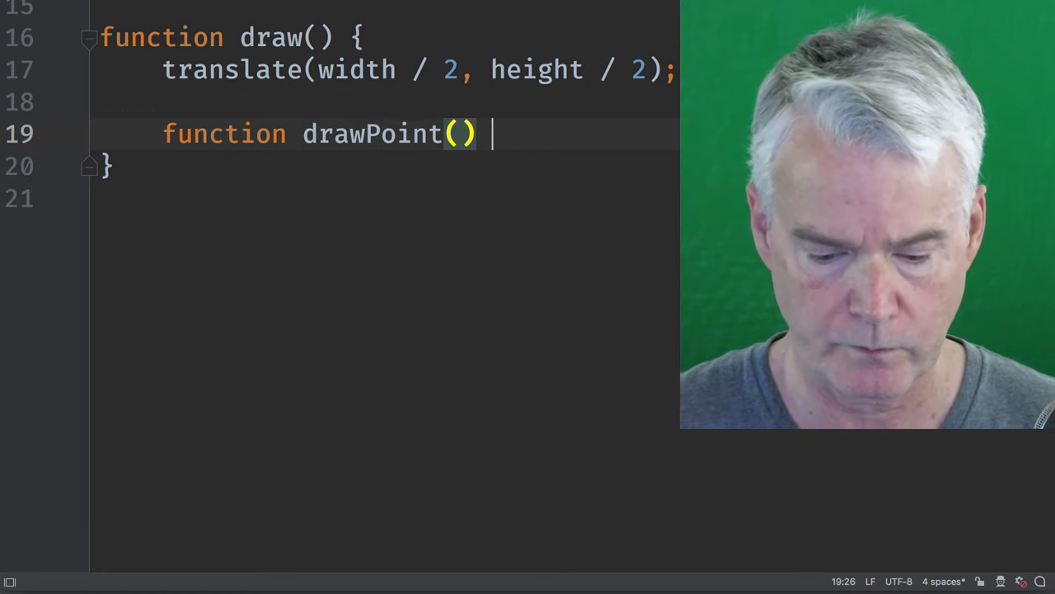
pyautogui.write('{')
pyautogui.write('point(')
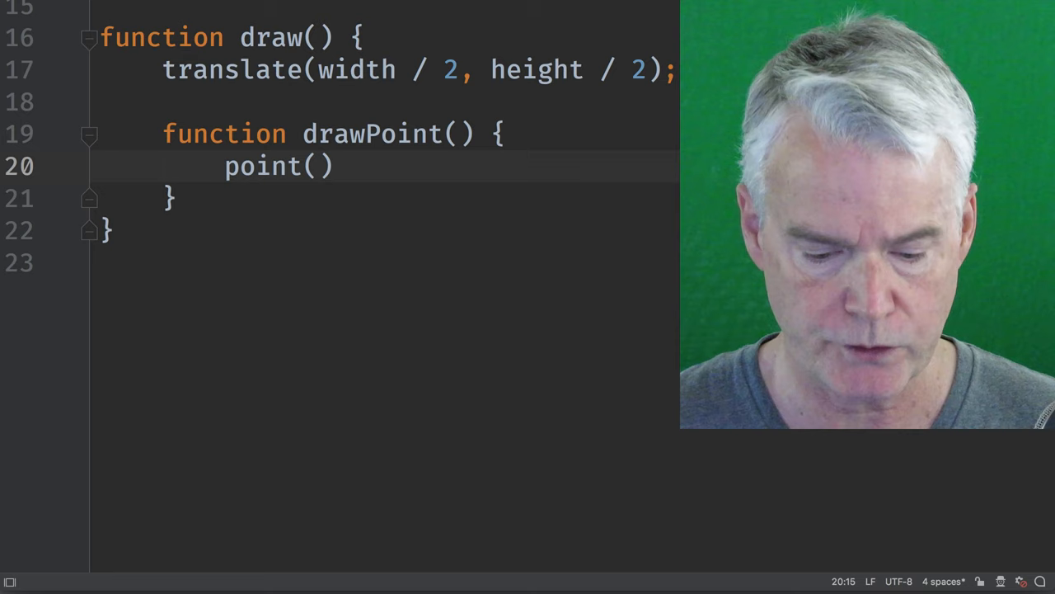
pyautogui.write('pos.')
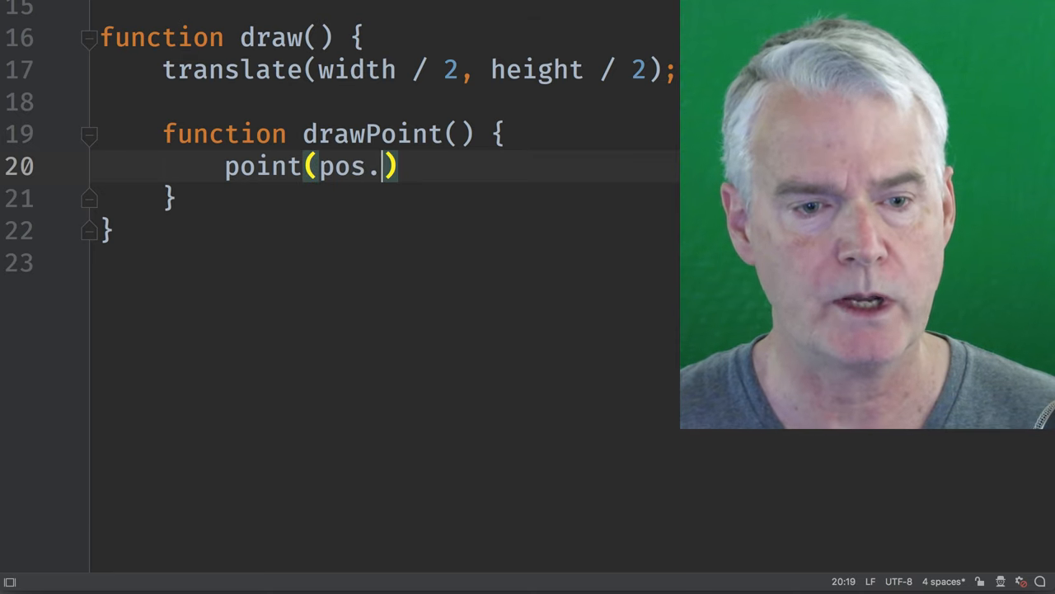
pyautogui.write('x')
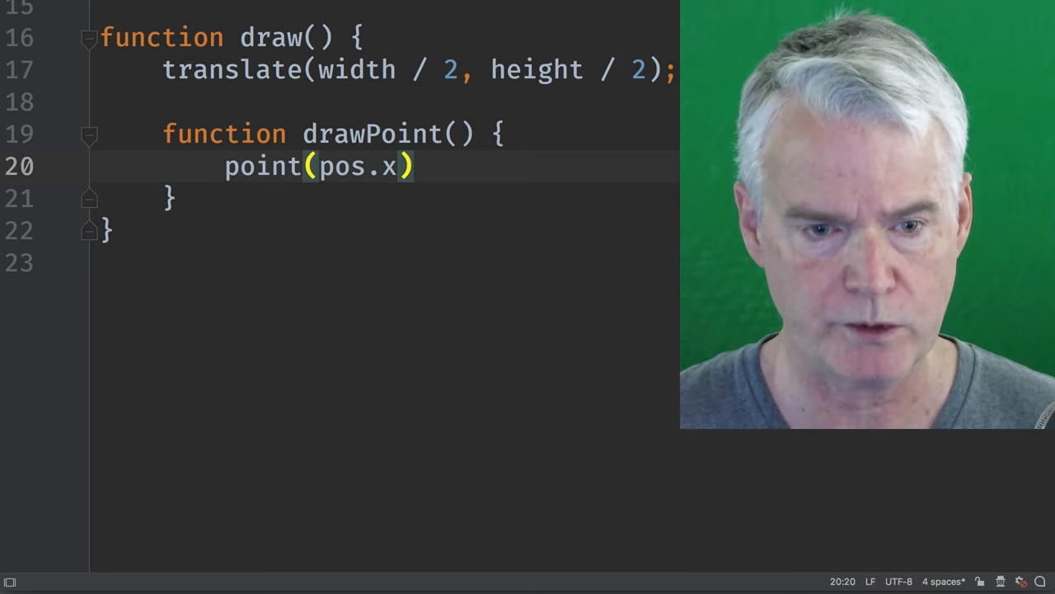
pyautogui.write(',')
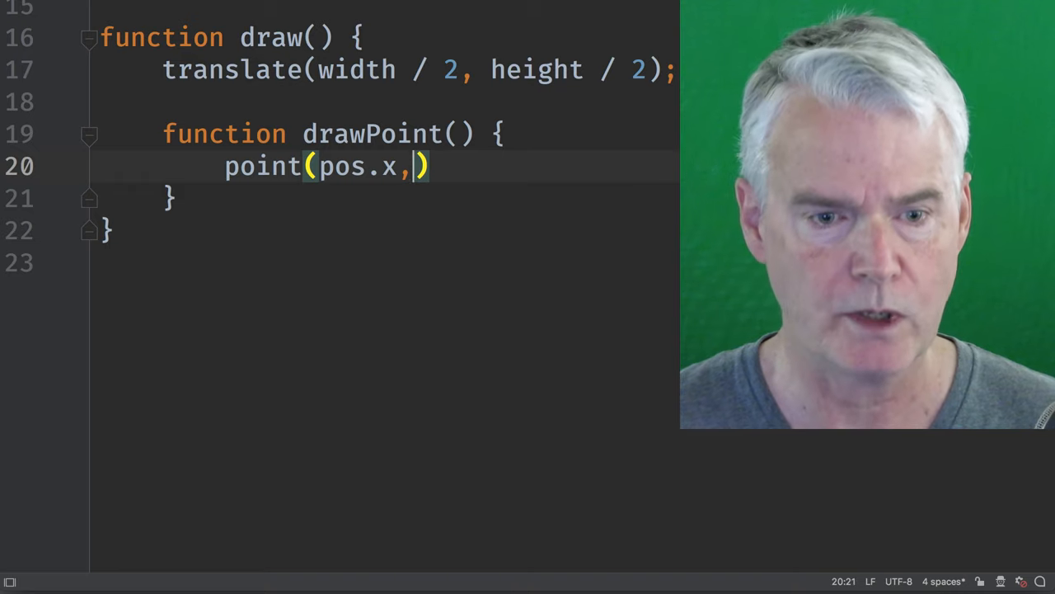
pyautogui.write('*')
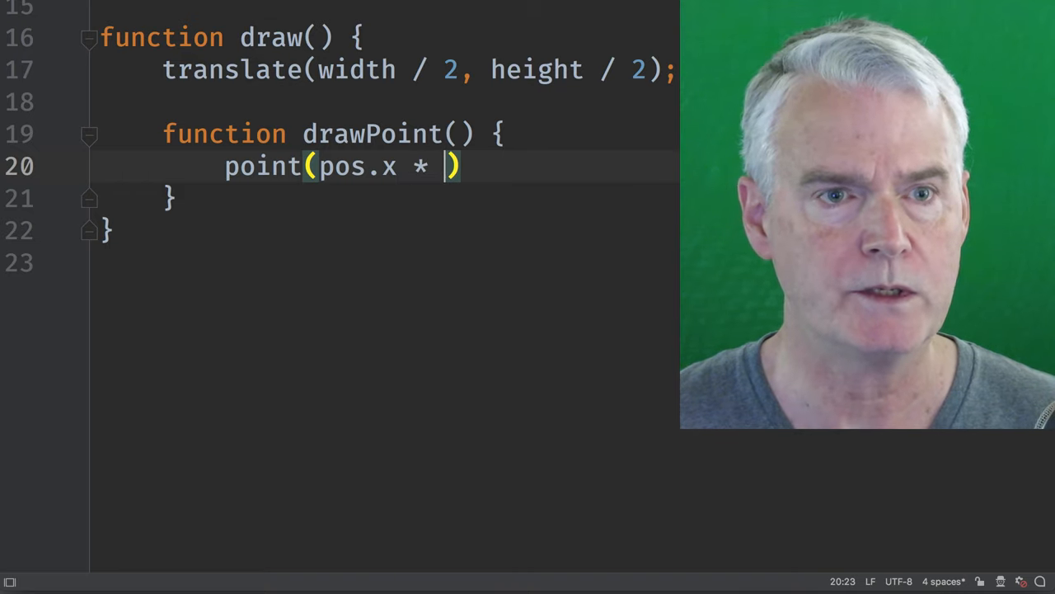
pyautogui.write('SPACING,')
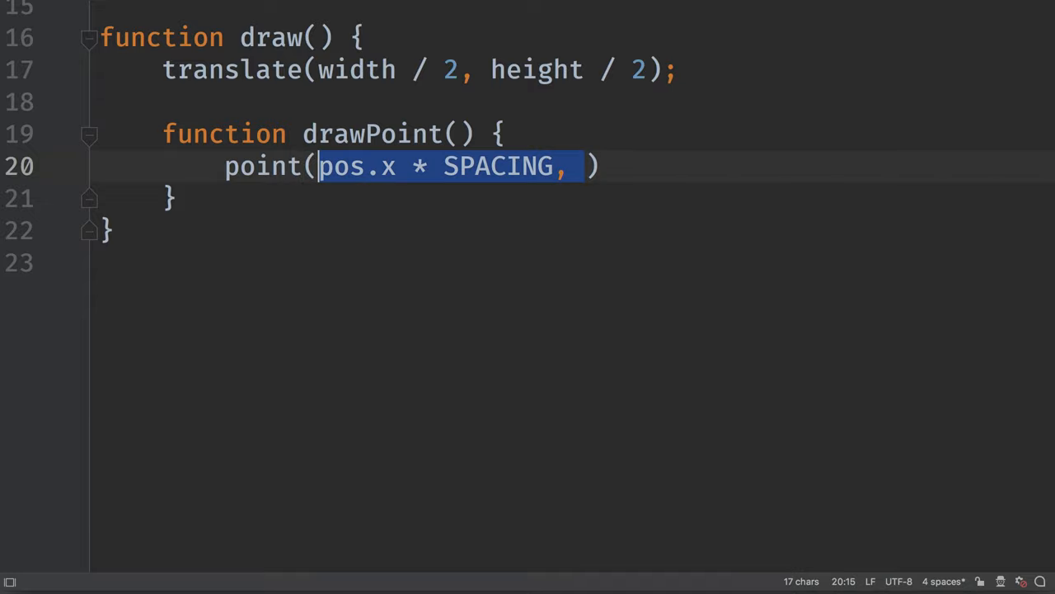
pyautogui.write('pos.x * SPACING,')
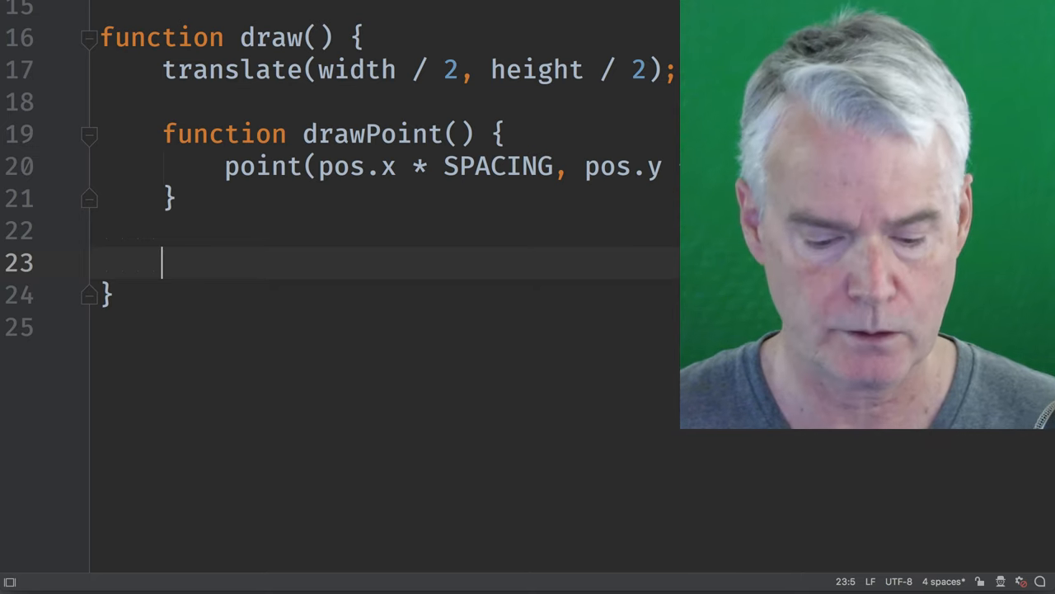
# Reset pos with pos.set(0, 0) and then call drawPoint().
pyautogui.write('pos')
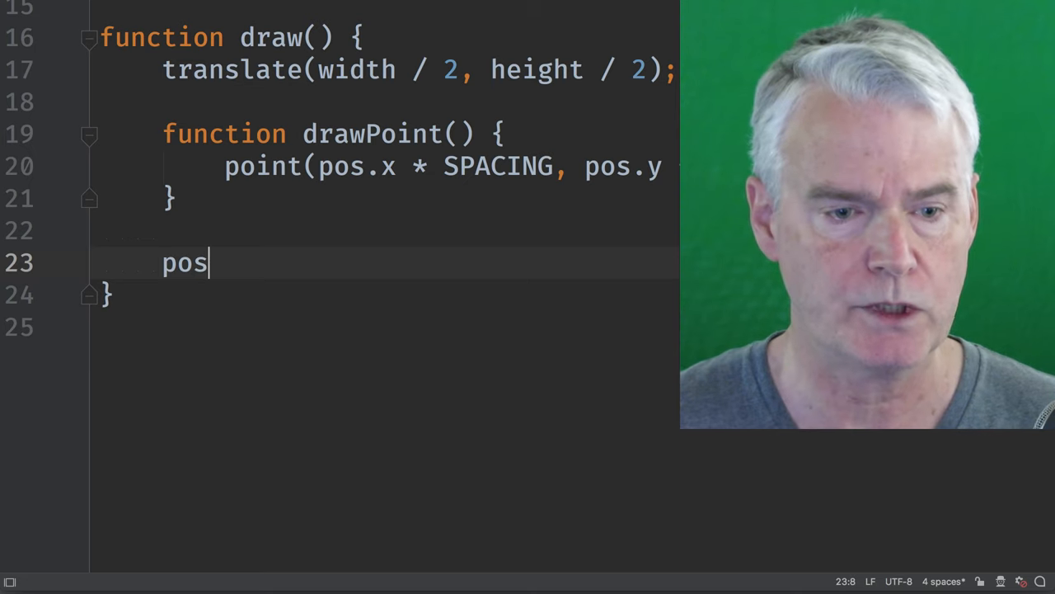
pyautogui.write('.set(0, 0)')
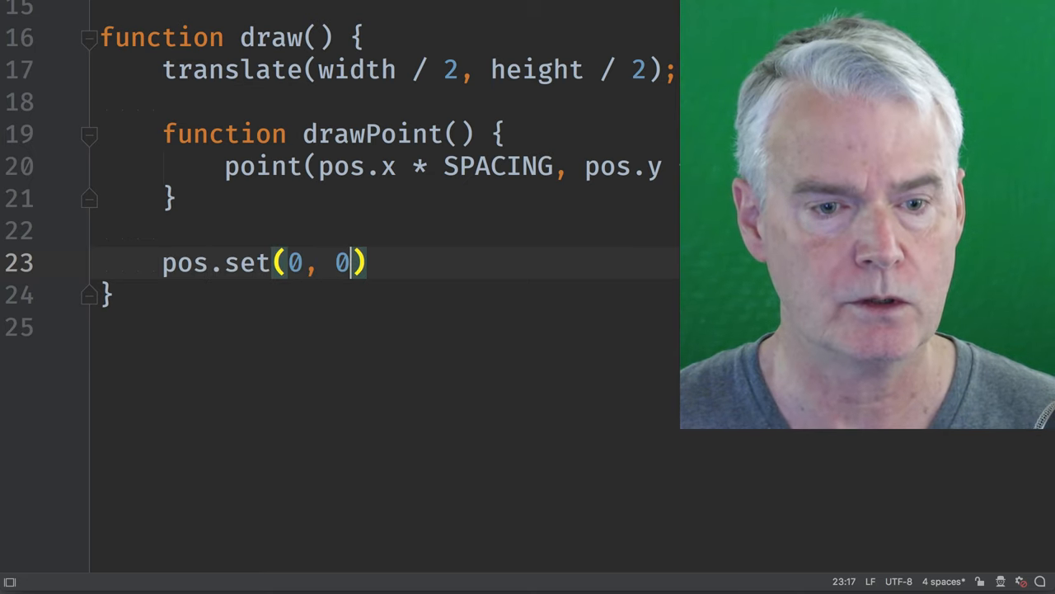
pyautogui.write(';')
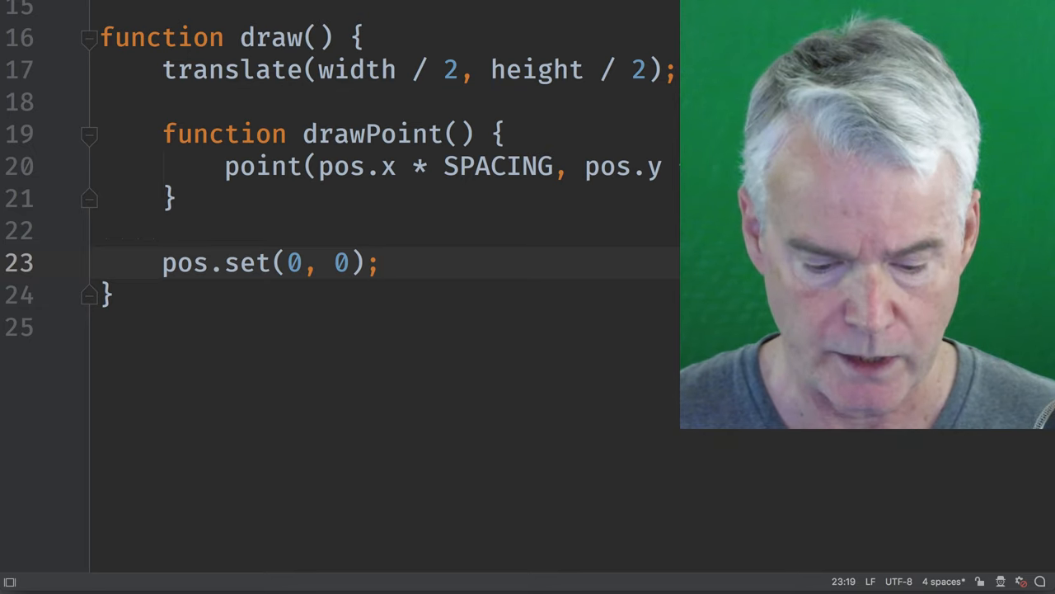
pyautogui.write('draw')
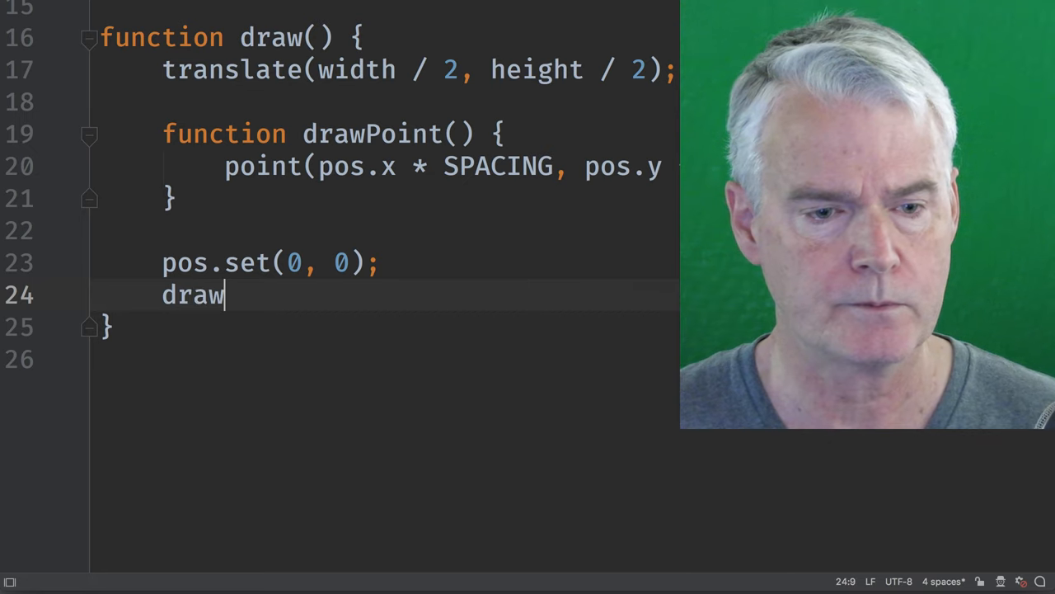
pyautogui.write('Point();')
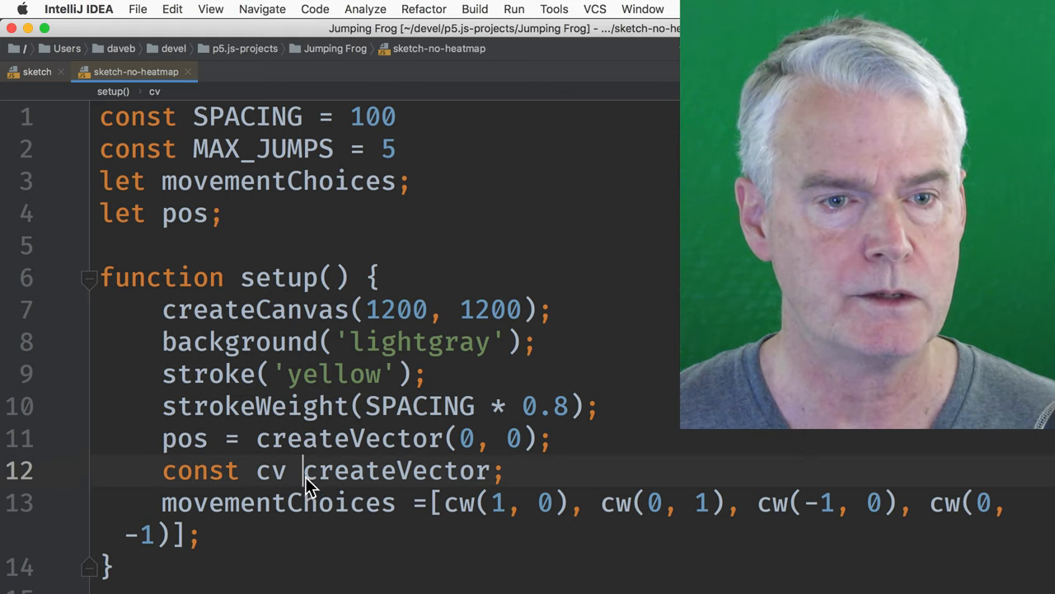
# Complete const cv = createVector and rename the cw calls to cv.
pyautogui.write('=')
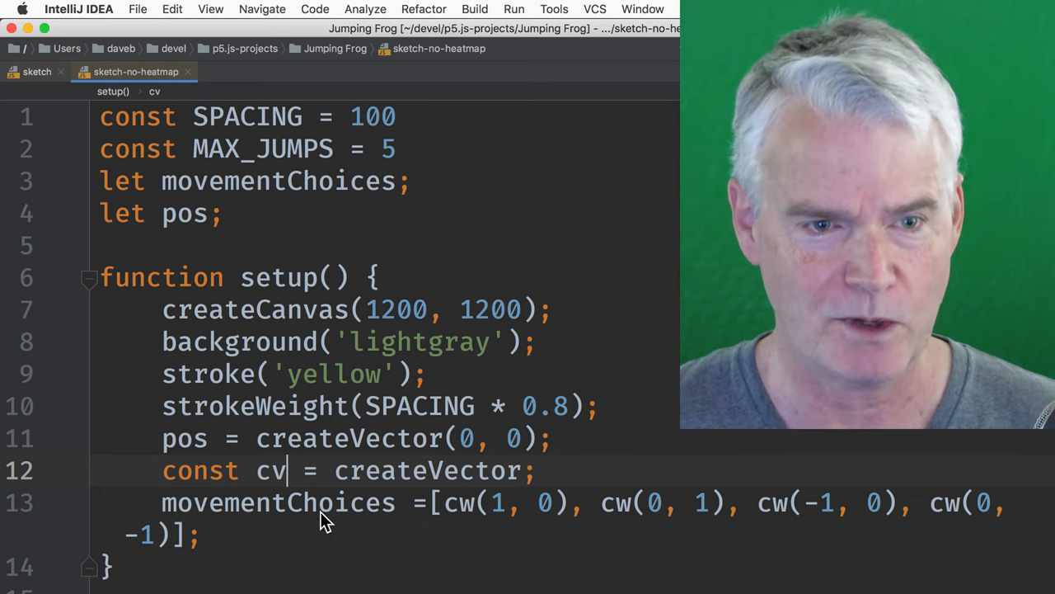
pyautogui.write('w')
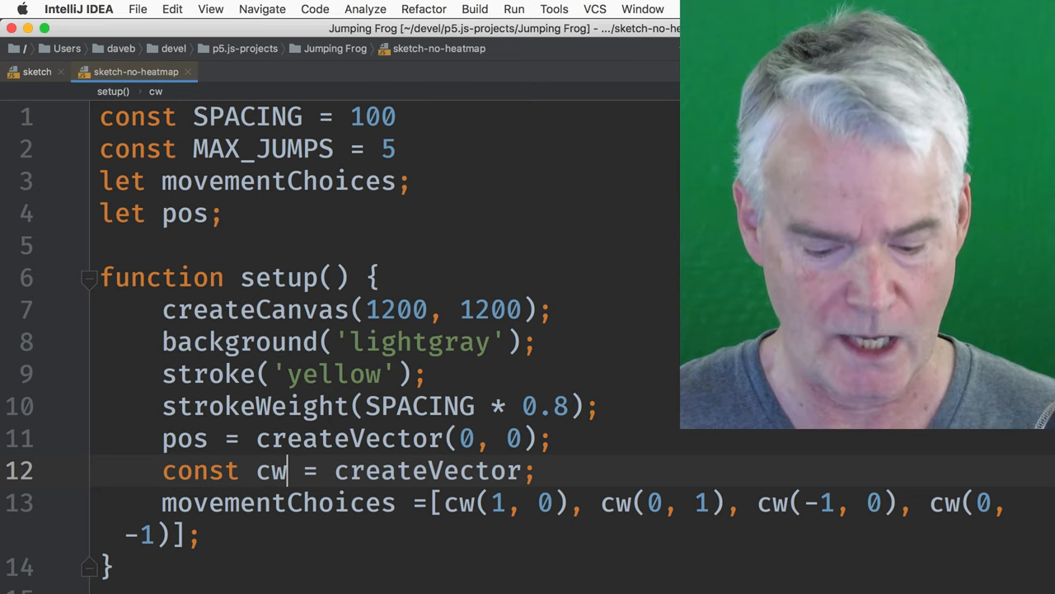
pyautogui.doubleClick(271, 470)
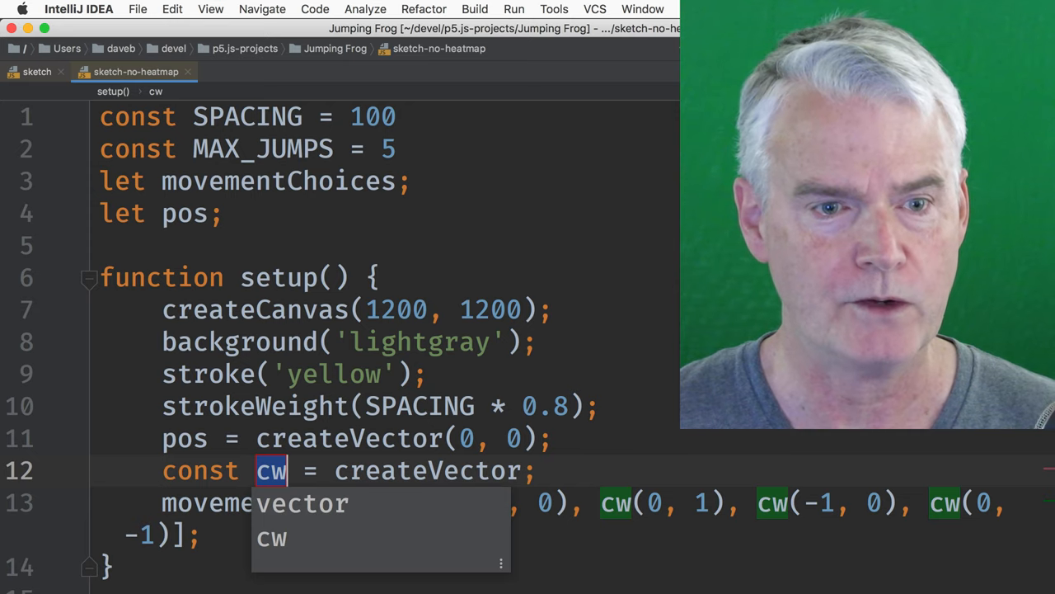
pyautogui.write('v')
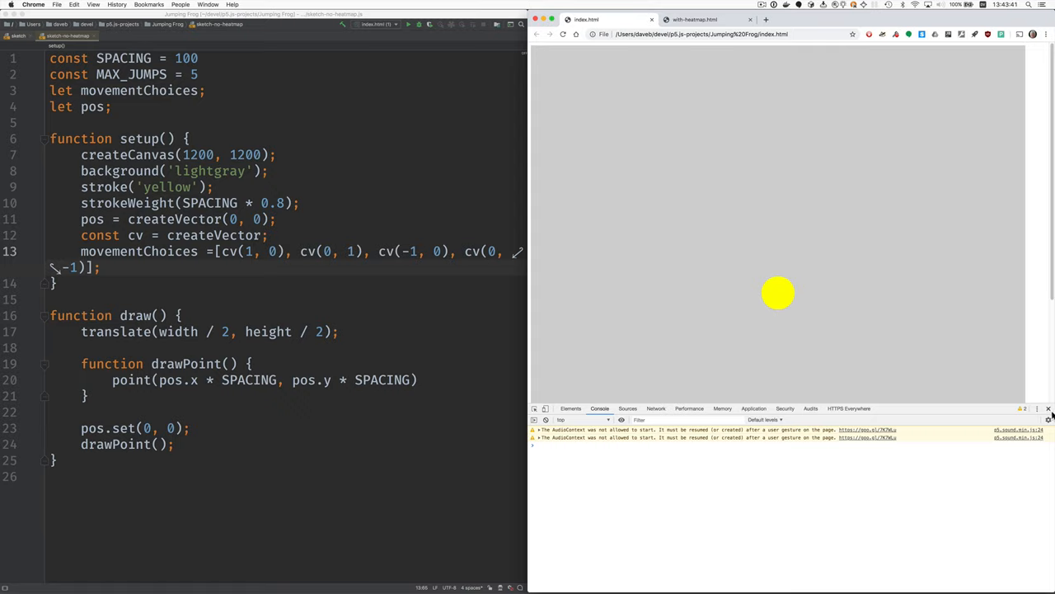
# Close Chrome's developer console after seeing the centred yellow dot.
pyautogui.click(1048, 408)
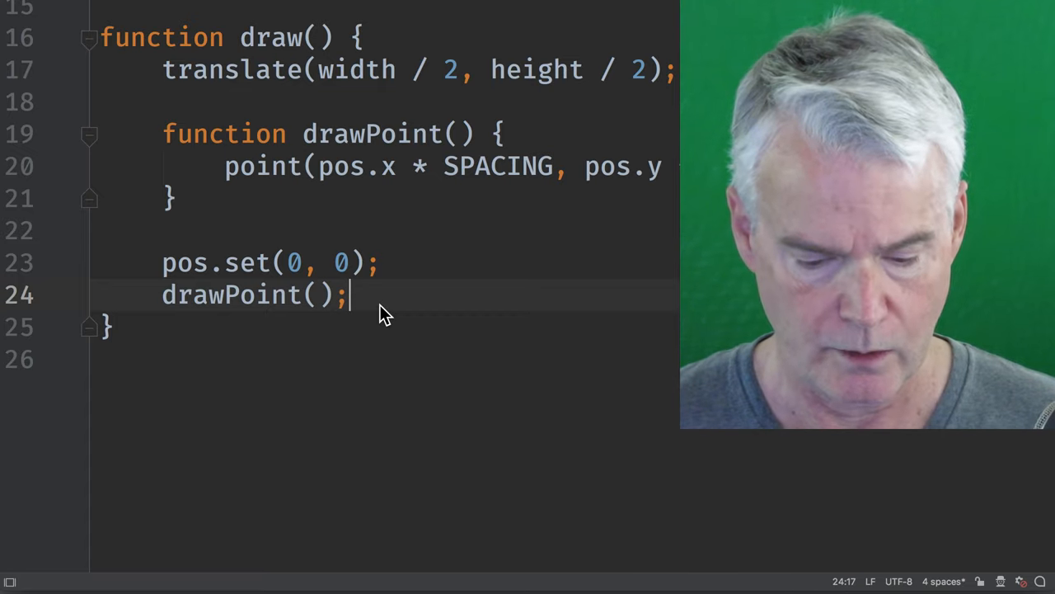
# Add a loop to MAX_JUMPS that sets m = random(movementChoices) and calls pos.add(m).
pyautogui.write('for (let i = 0; i < ; i++) {')
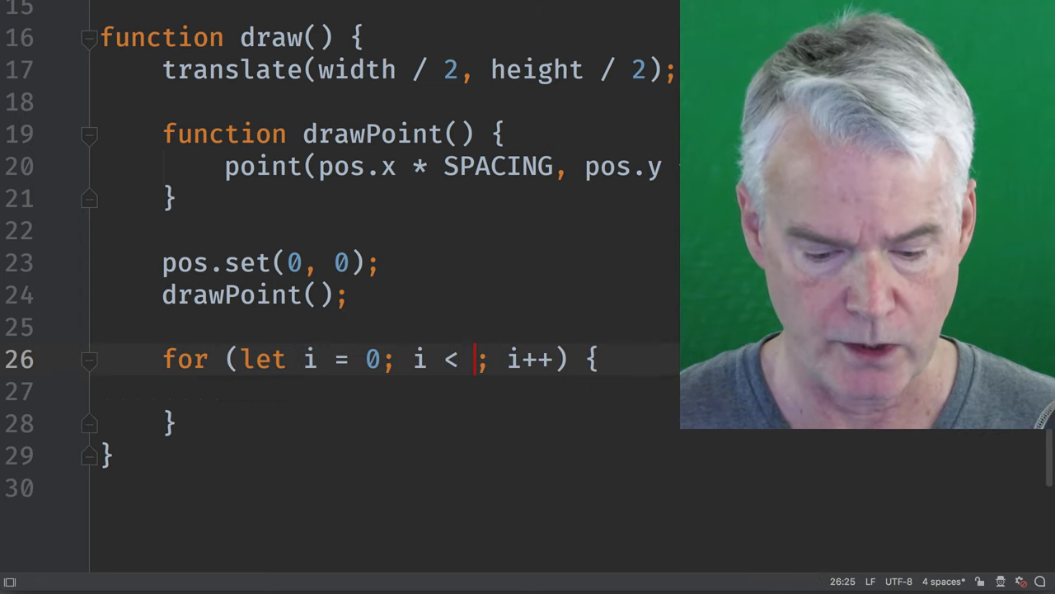
pyautogui.write('MAX')
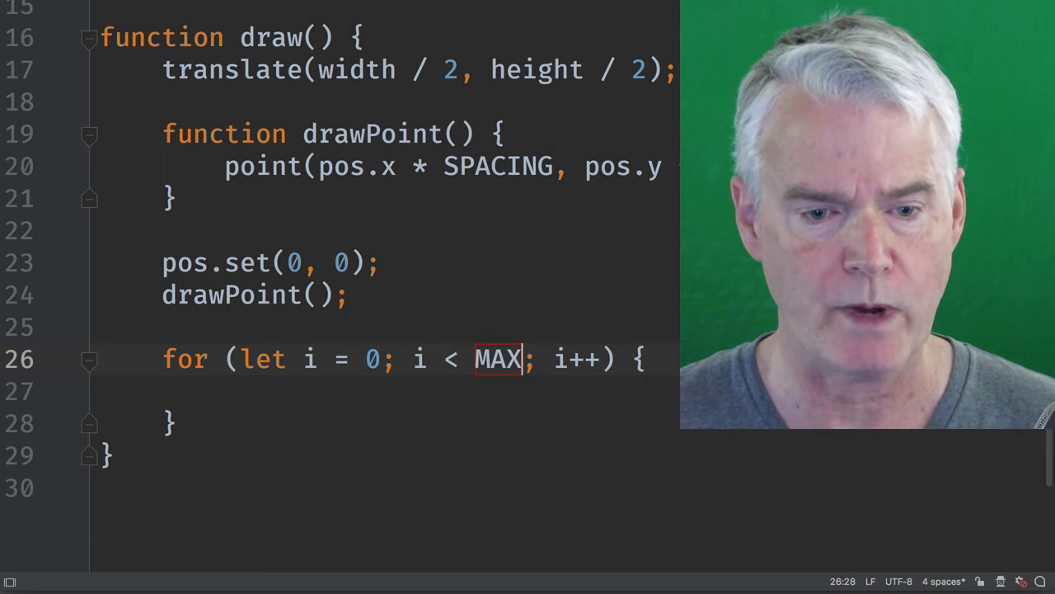
pyautogui.write('_JUMPS')
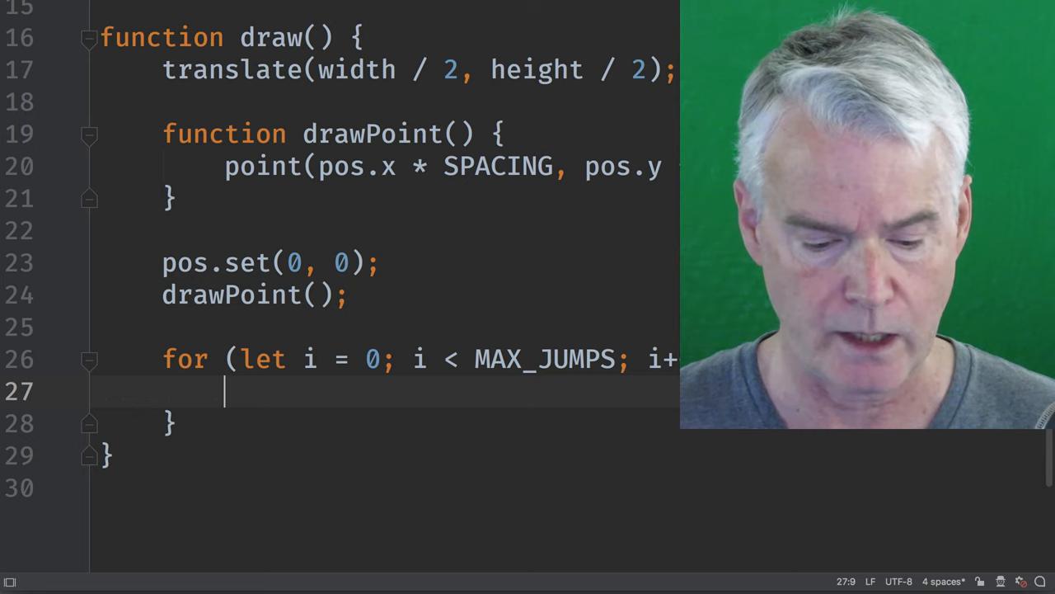
pyautogui.write('const')
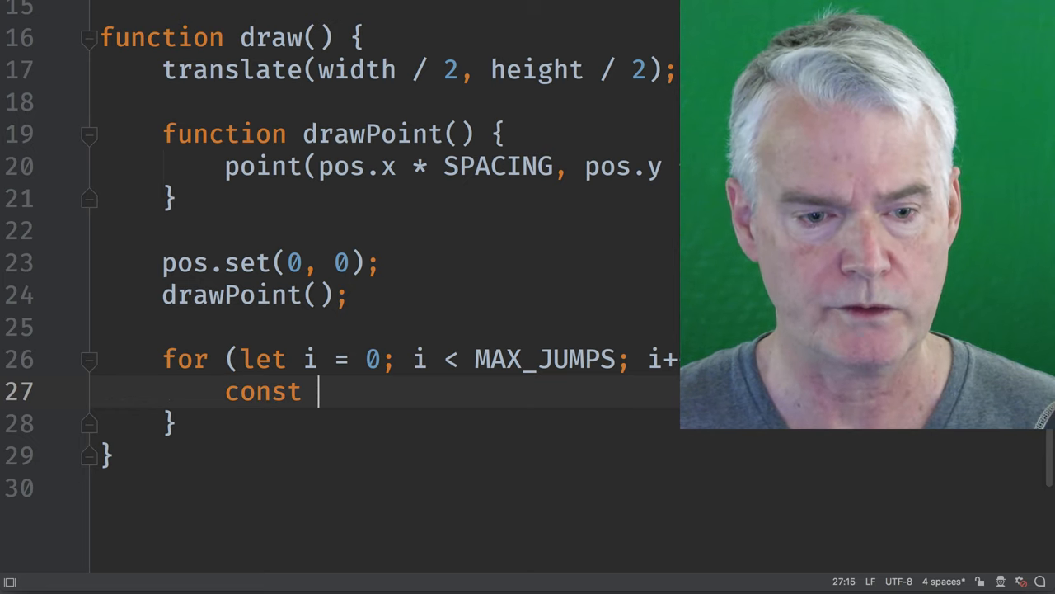
pyautogui.write('m =')
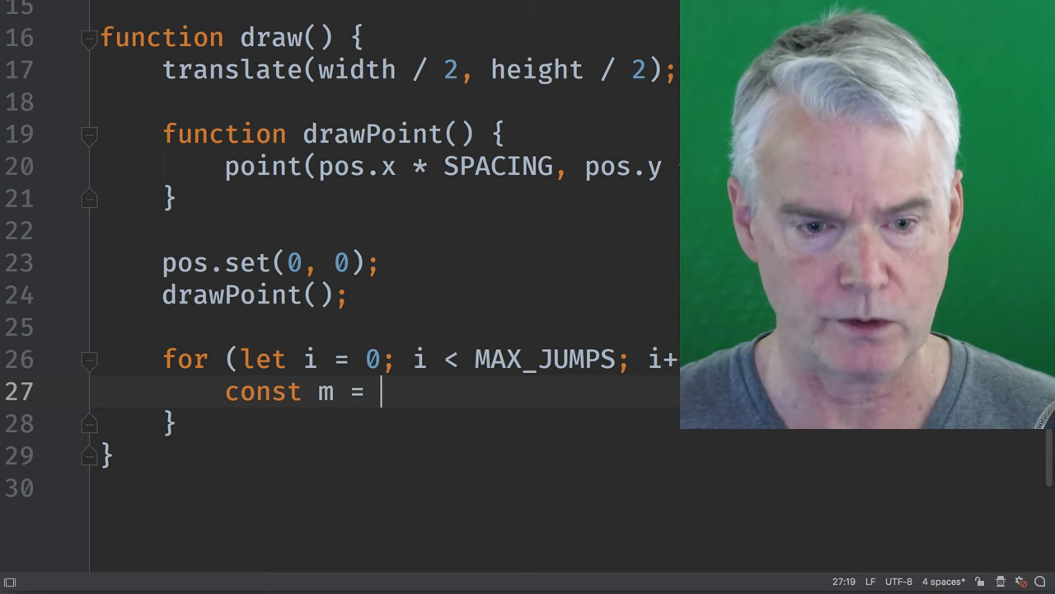
pyautogui.write('random')
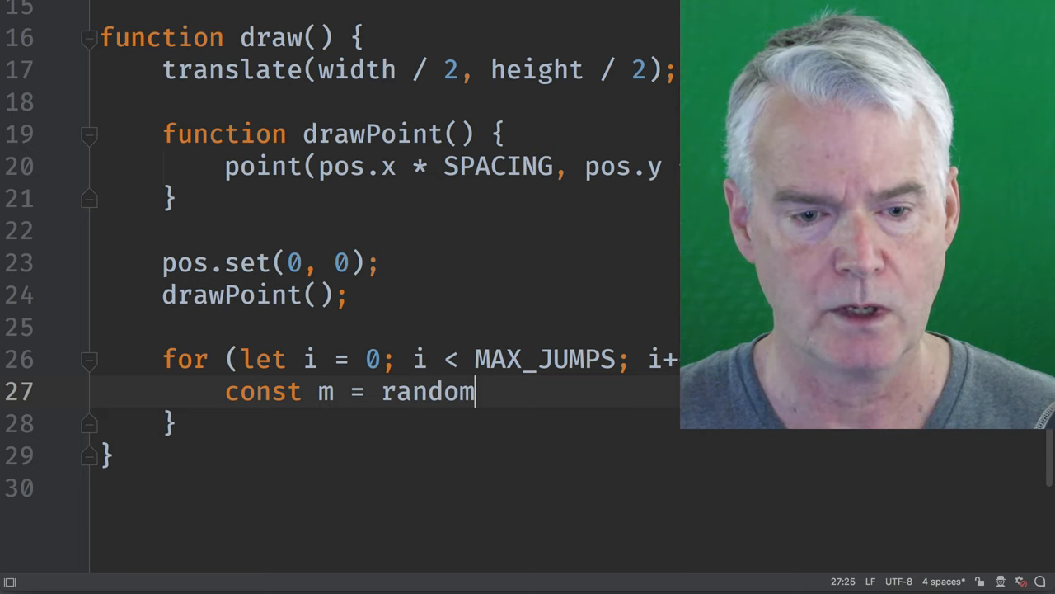
pyautogui.write('()')
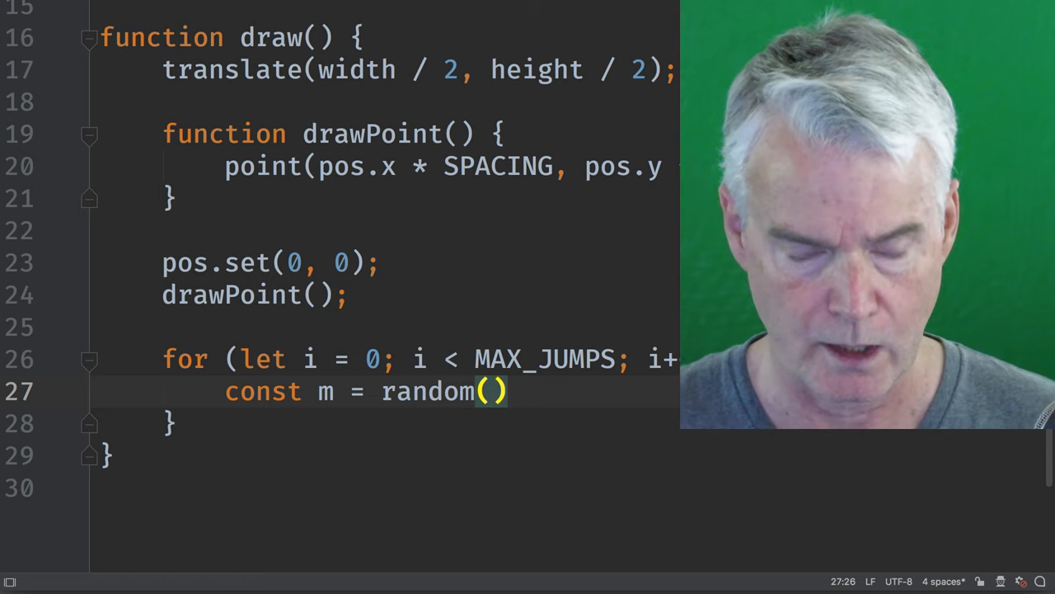
pyautogui.write('movementChoices')
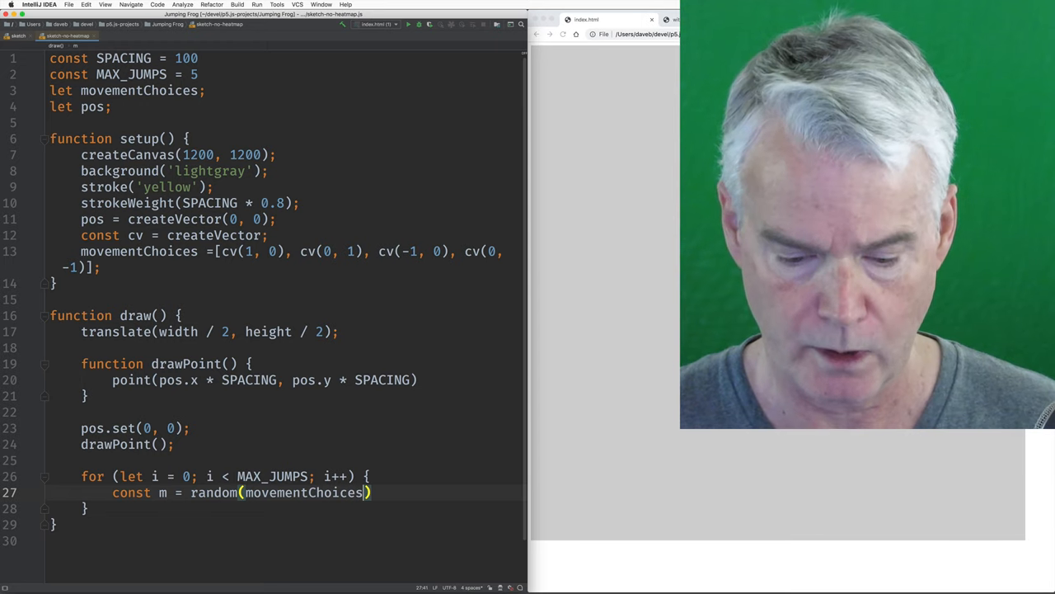
pyautogui.write(';')
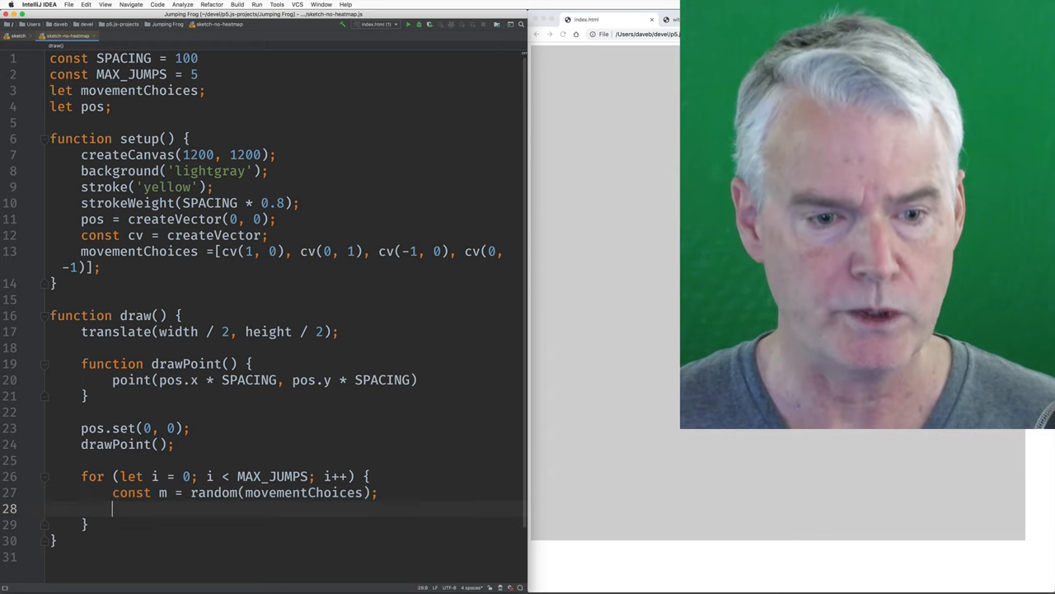
pyautogui.write('pos.')
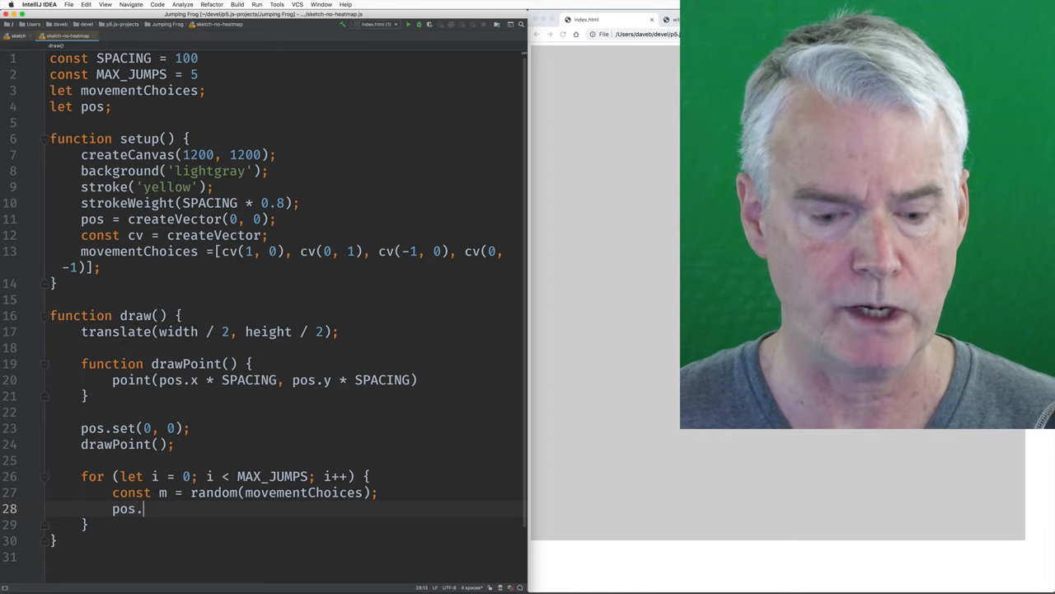
pyautogui.write('add(m);')
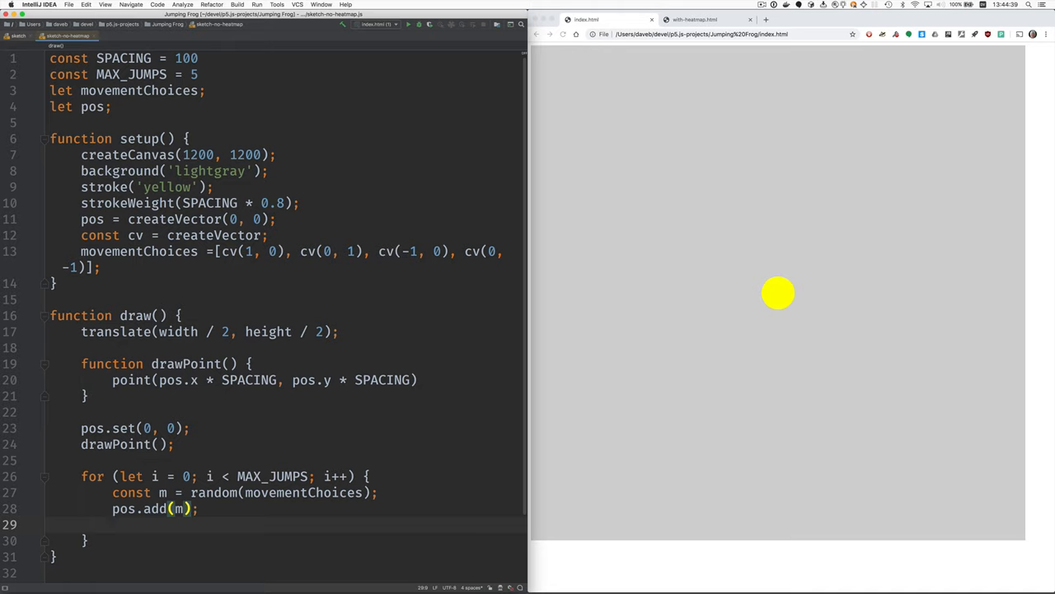
pyautogui.write('drawPoi')
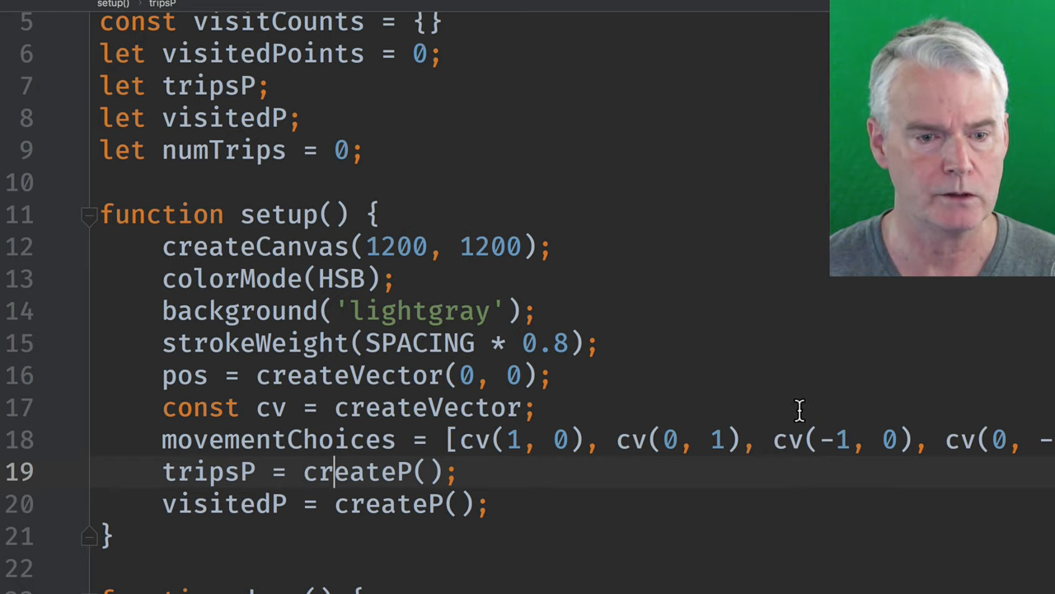
pyautogui.scroll(-3)
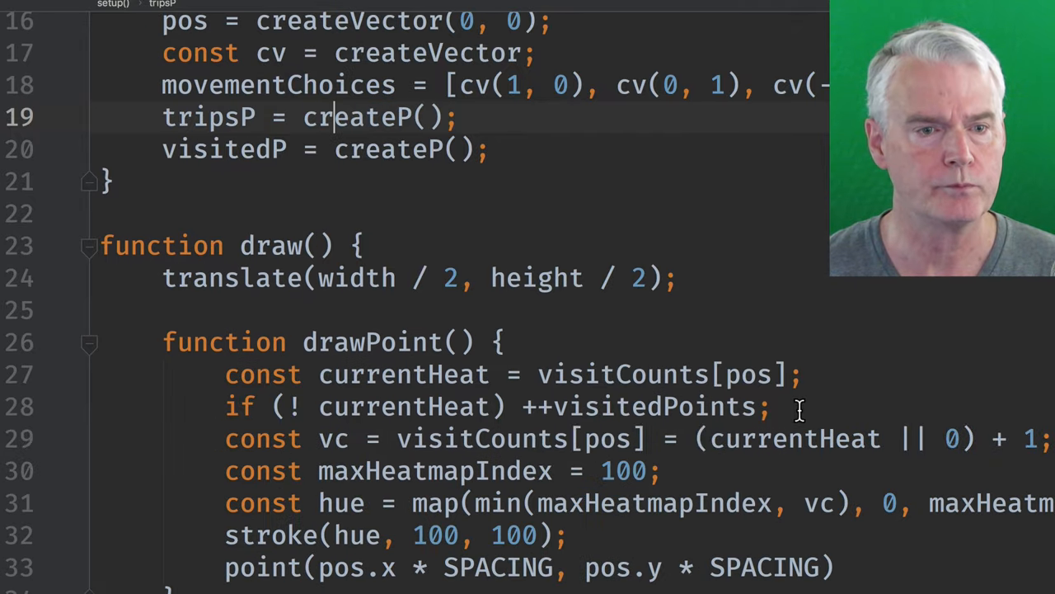
pyautogui.scroll(-3)
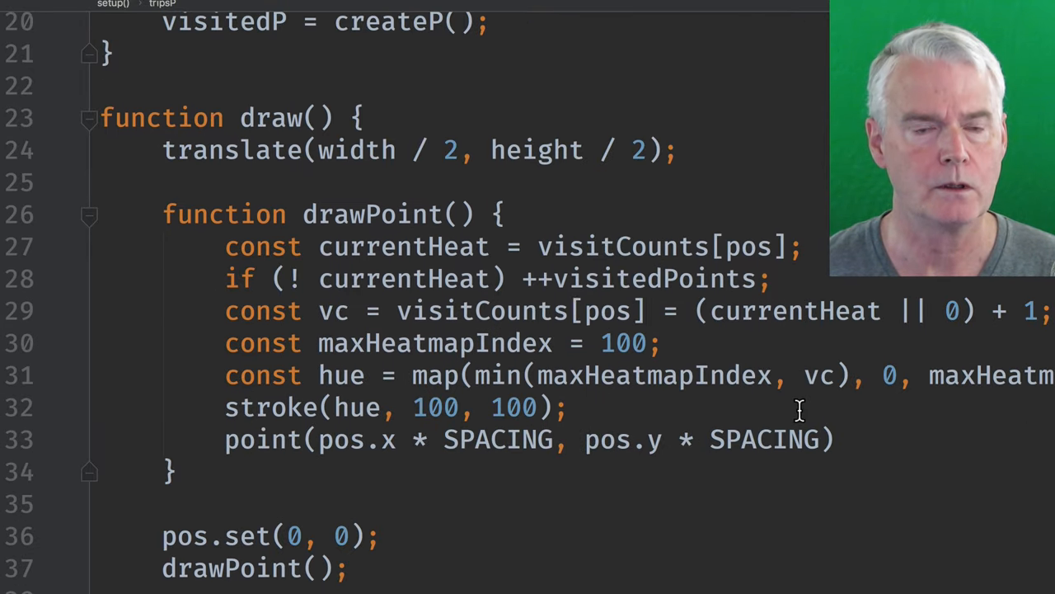
pyautogui.moveTo(433, 246)
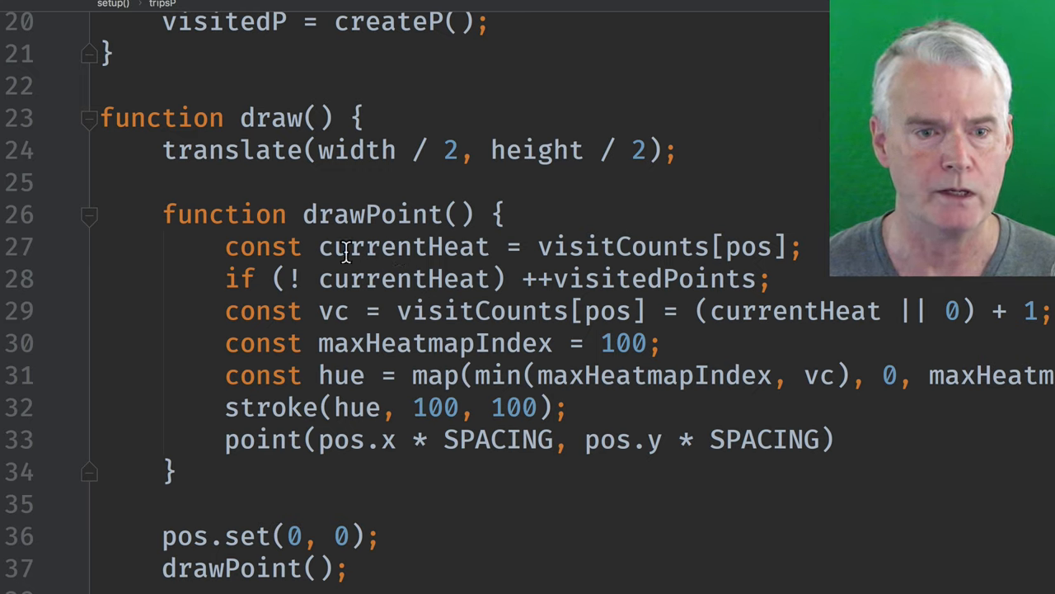
pyautogui.moveTo(404, 280)
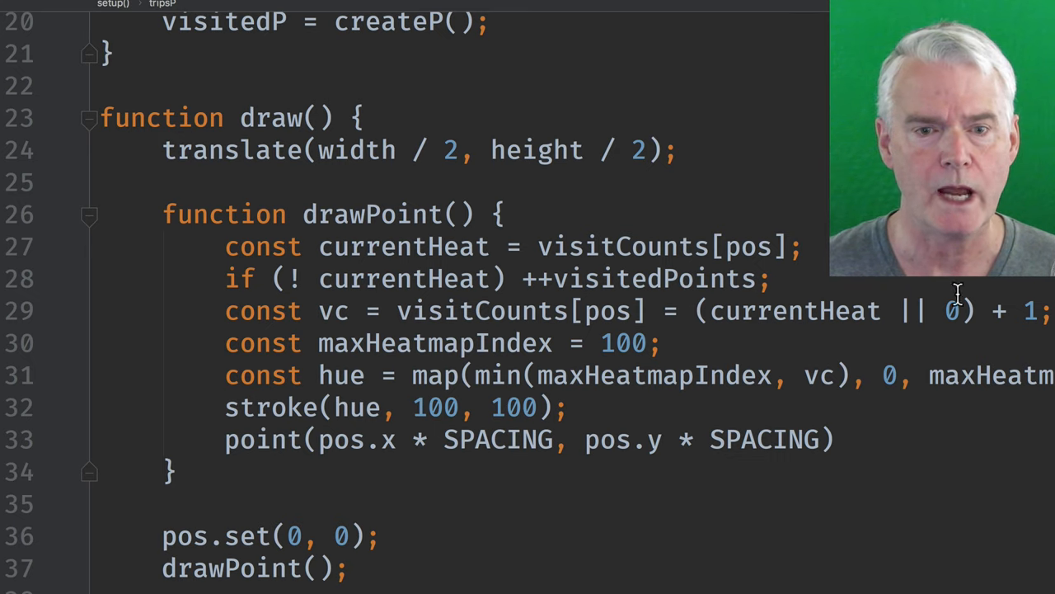
pyautogui.moveTo(498, 309)
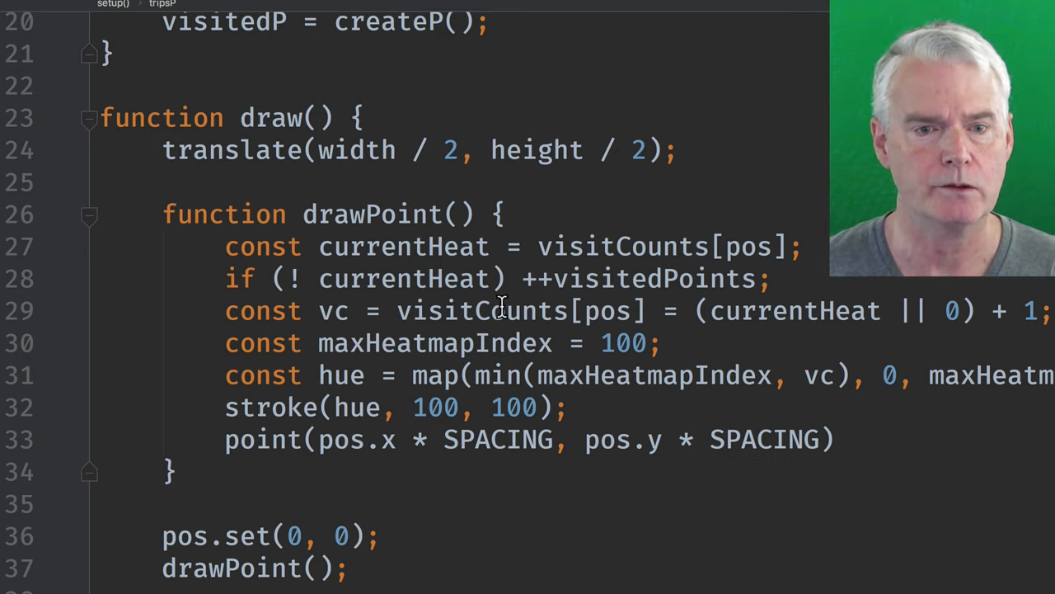
pyautogui.moveTo(501, 343)
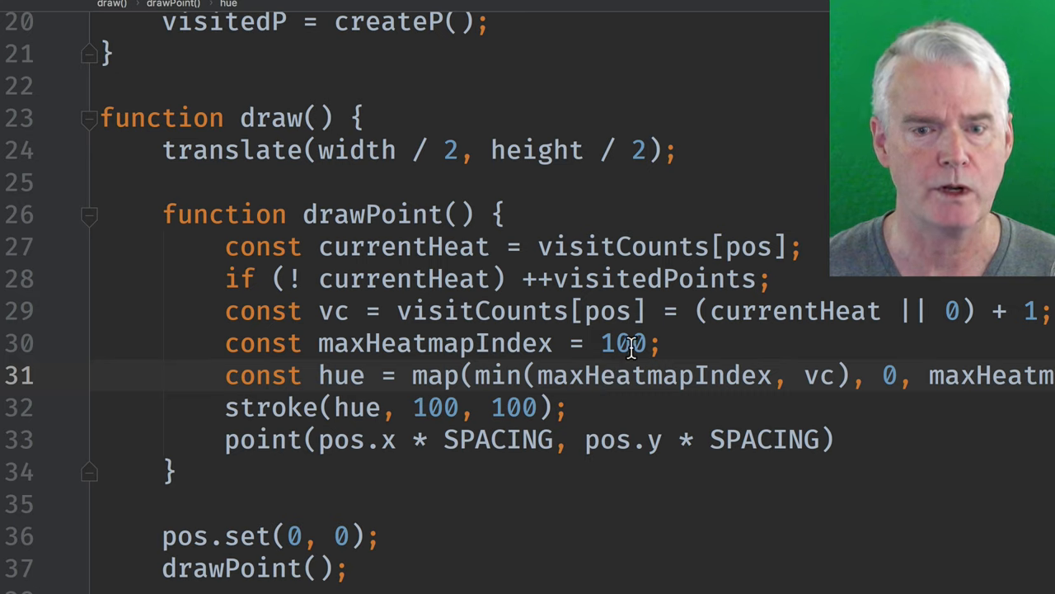
pyautogui.moveTo(821, 388)
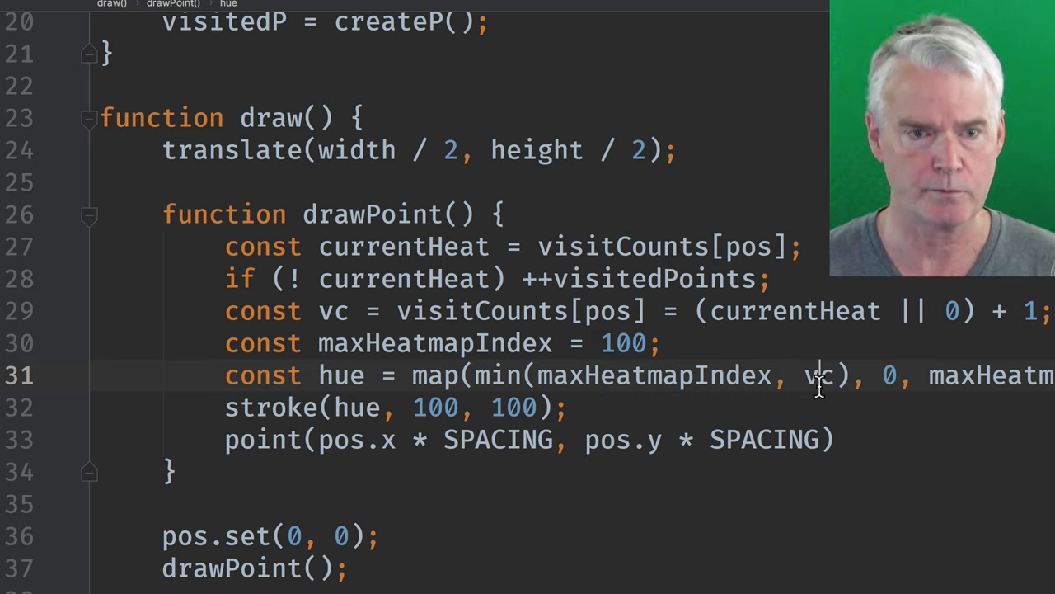